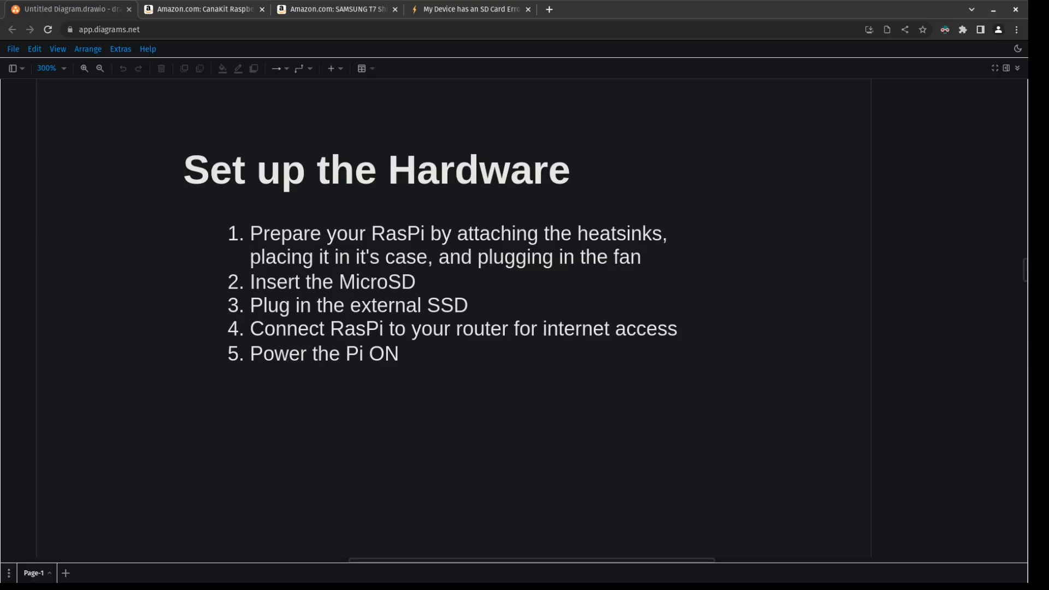
mouse_move(917, 228)
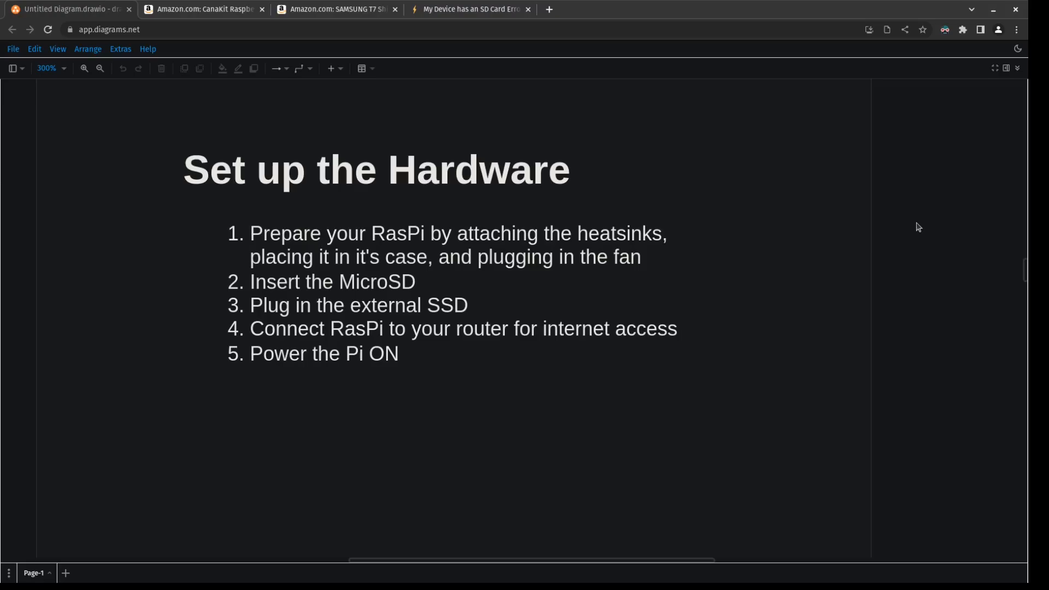
mouse_move(933, 277)
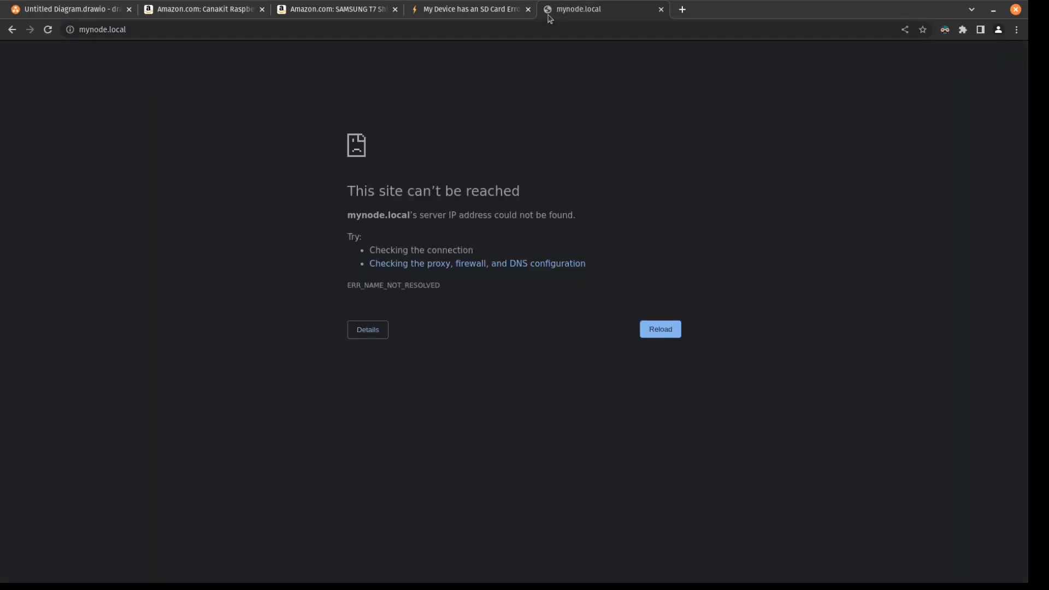
mouse_move(232, 79)
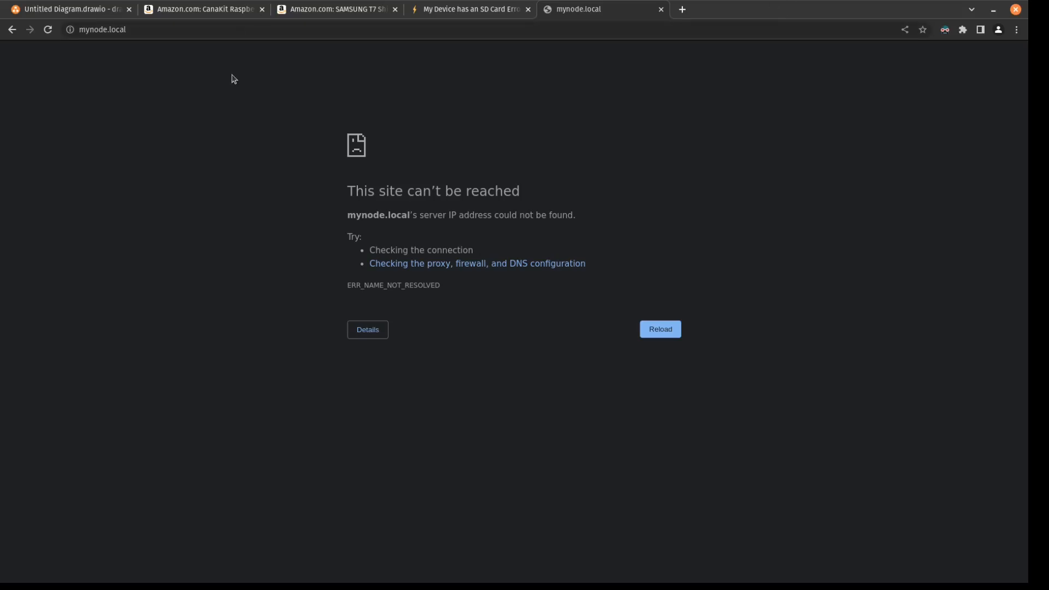
mouse_move(576, 50)
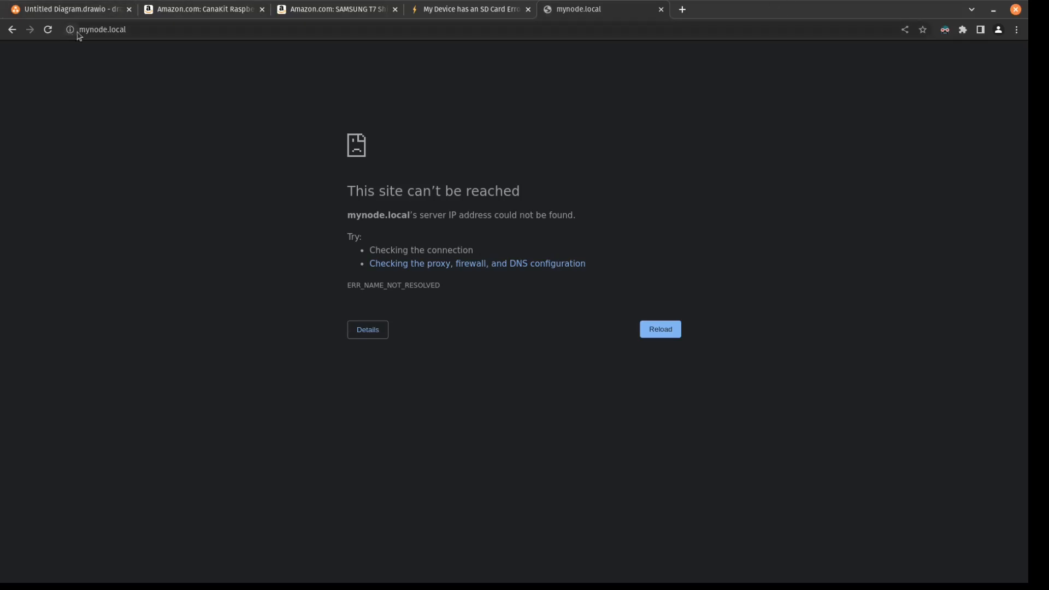
Step: Load mynode.local in the browser and get a site-can't-be-reached error
left_click(102, 30)
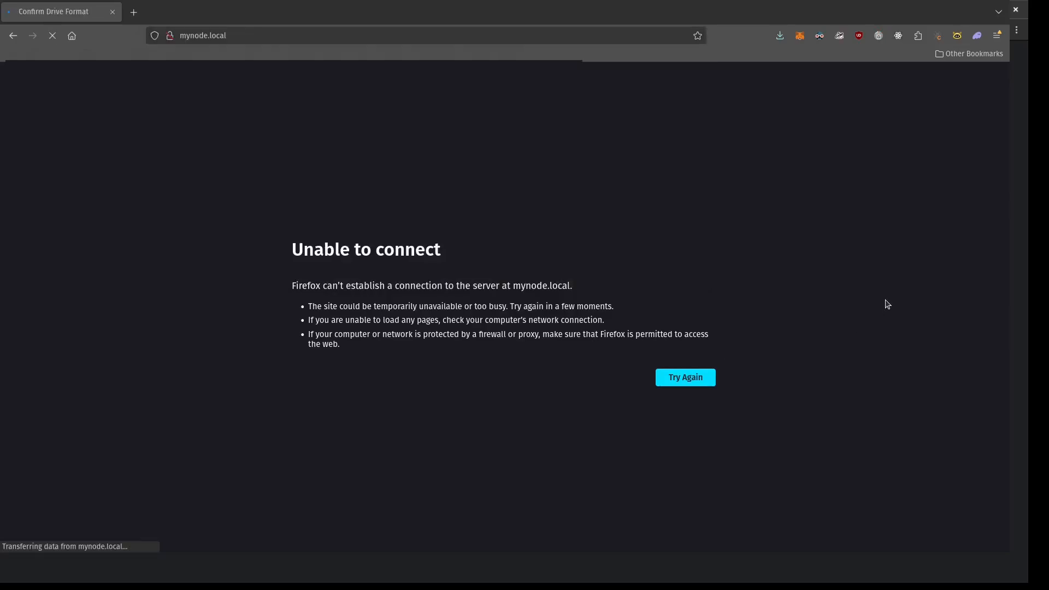
Step: Retry mynode.local until MyNode shows the new-drive Drive Found page
left_click(685, 377)
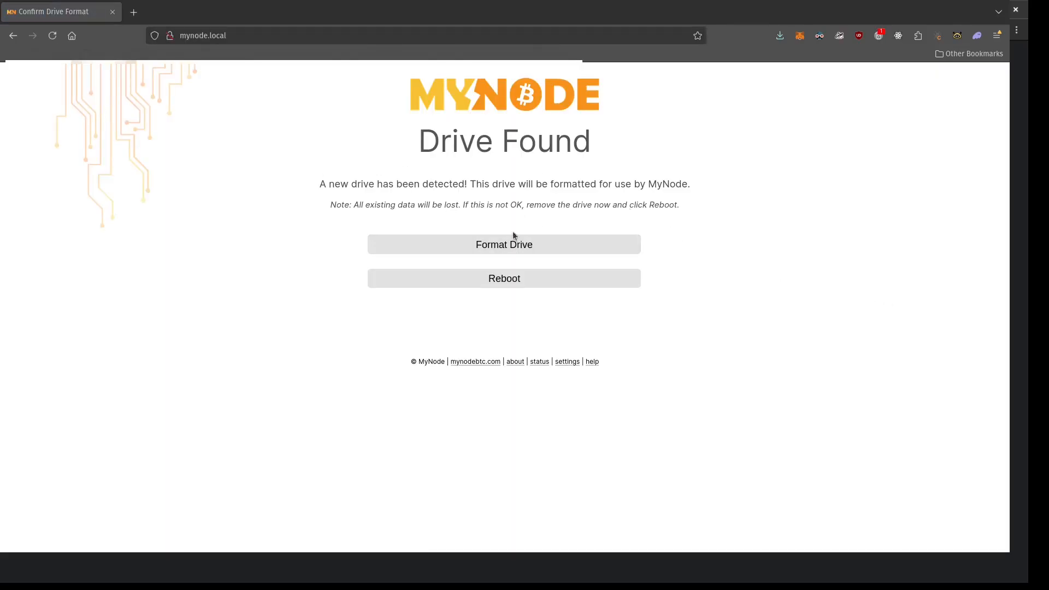
mouse_move(595, 117)
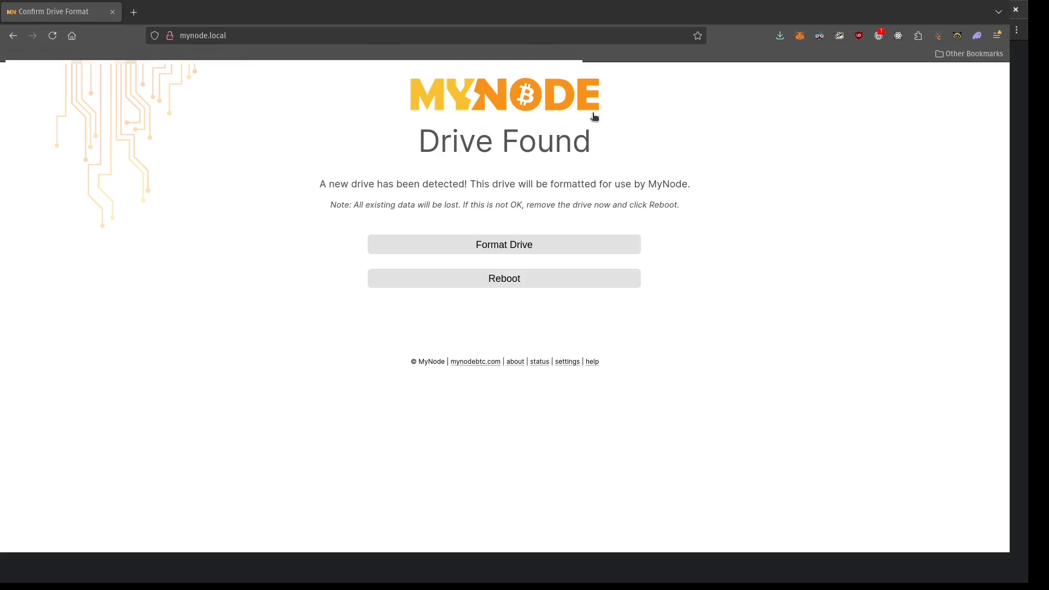
mouse_move(487, 217)
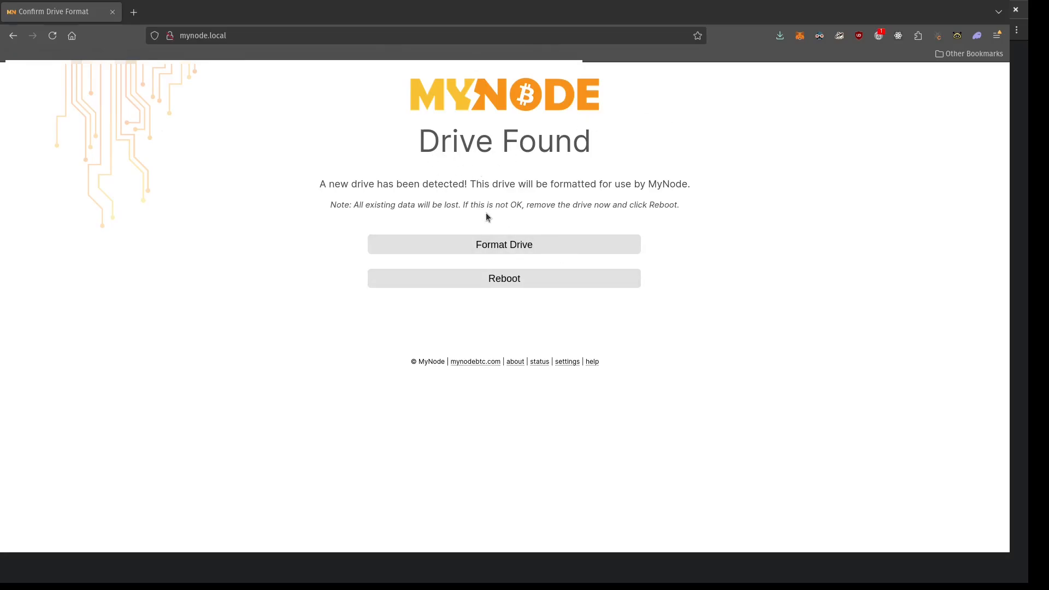
mouse_move(337, 128)
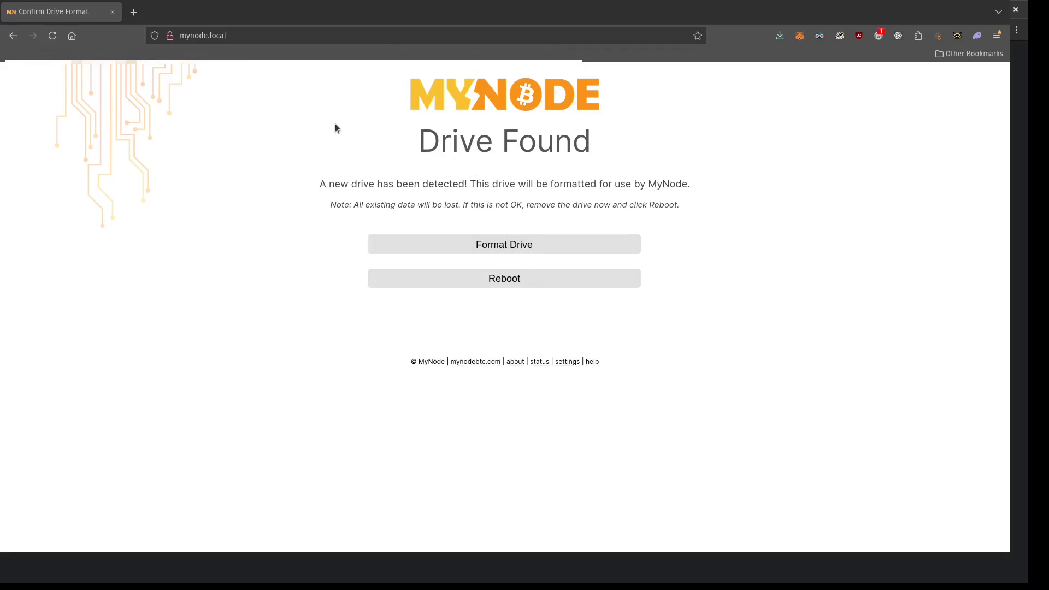
mouse_move(378, 147)
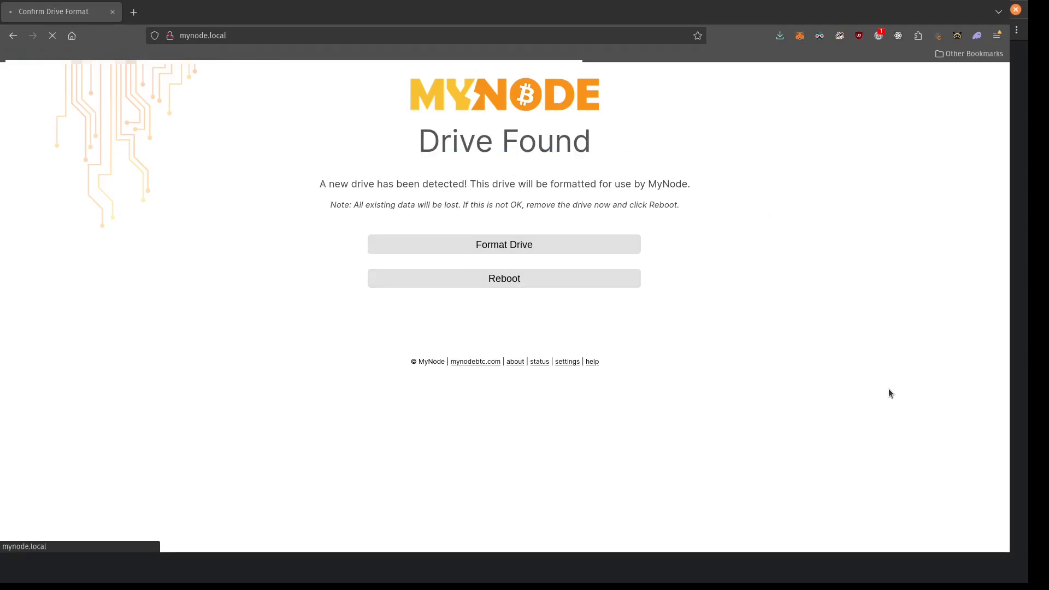
Step: Format the newly detected drive from MyNode's Drive Found page
left_click(504, 244)
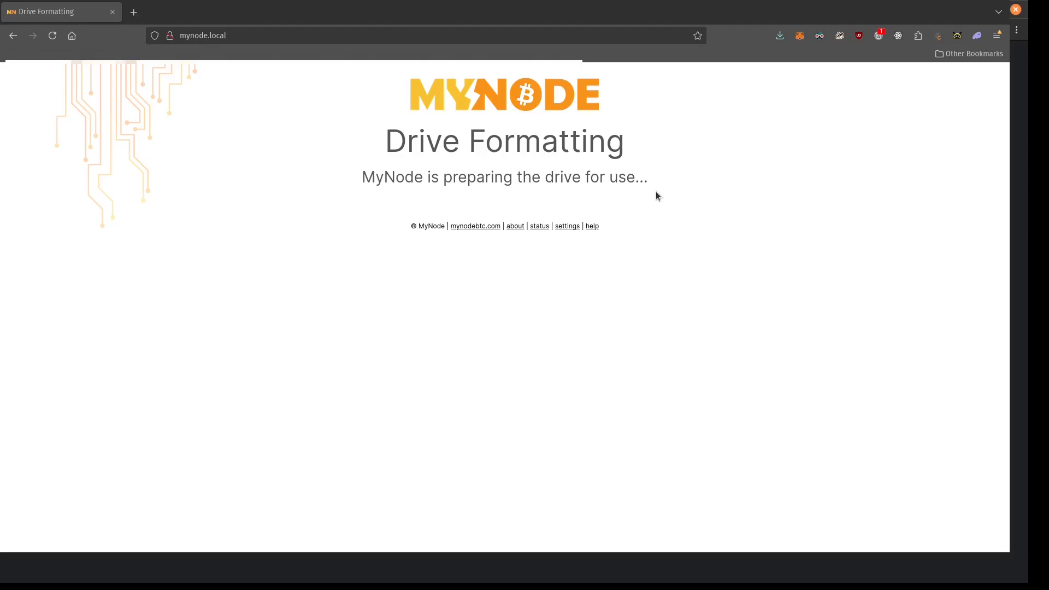
mouse_move(760, 237)
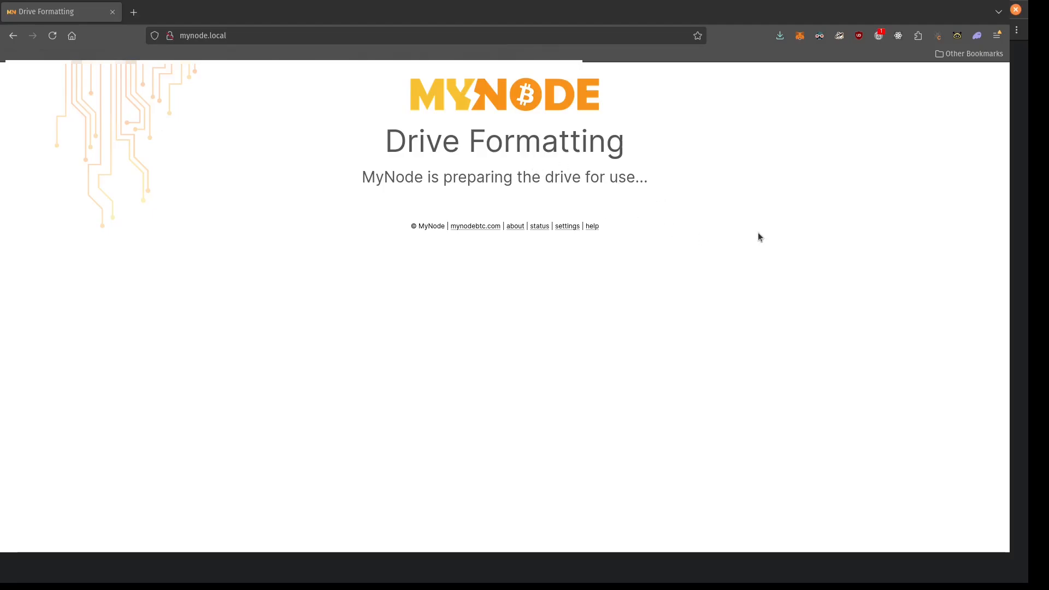
mouse_move(195, 83)
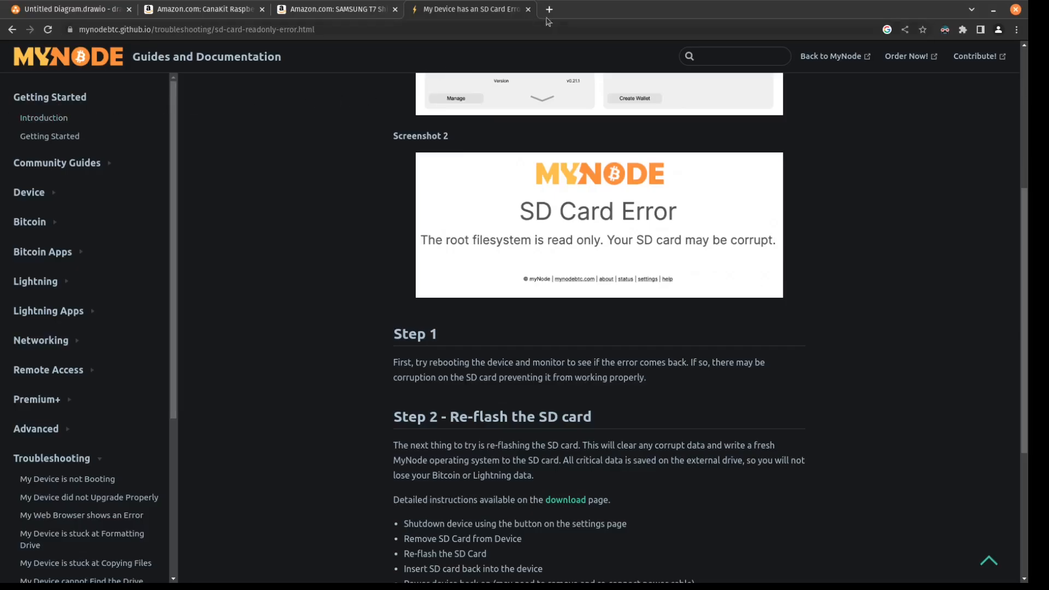
Step: Retry mynode.local in a new tab, then enter 192.168.1.6 in another tab
left_click(548, 9)
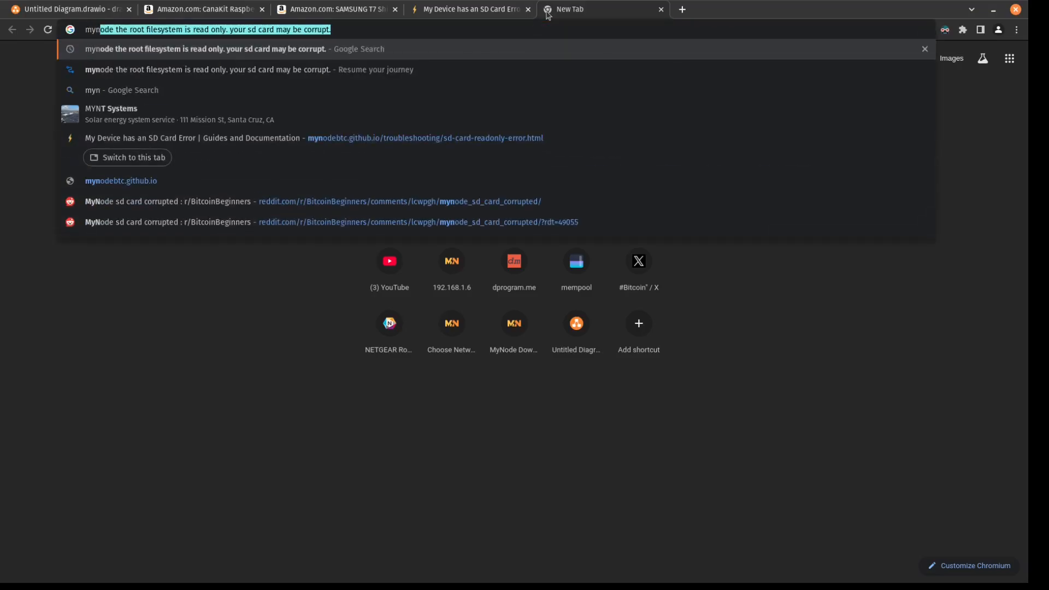
type("mynode.local")
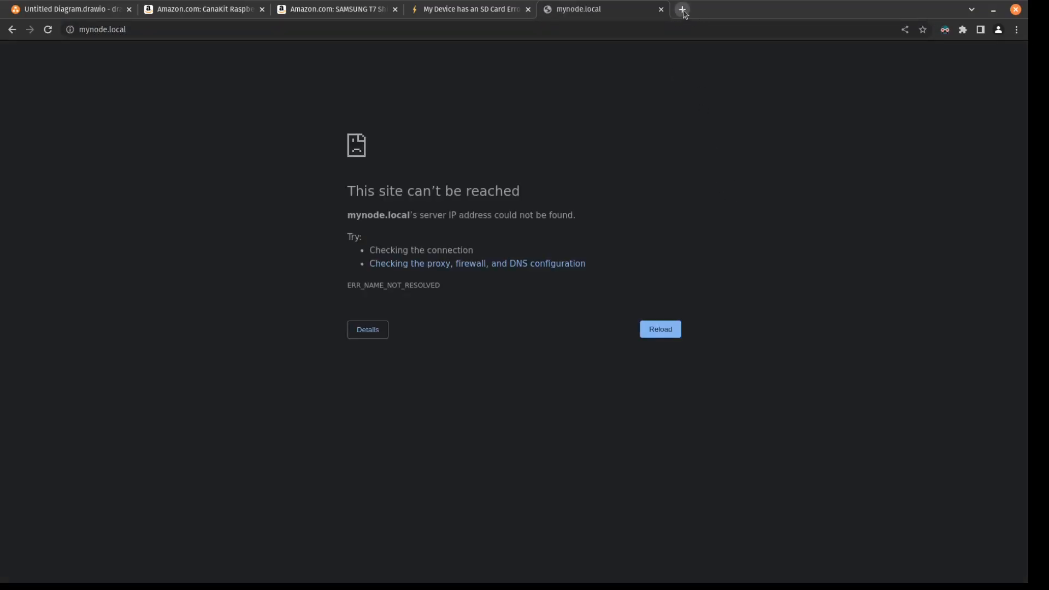
left_click(684, 9)
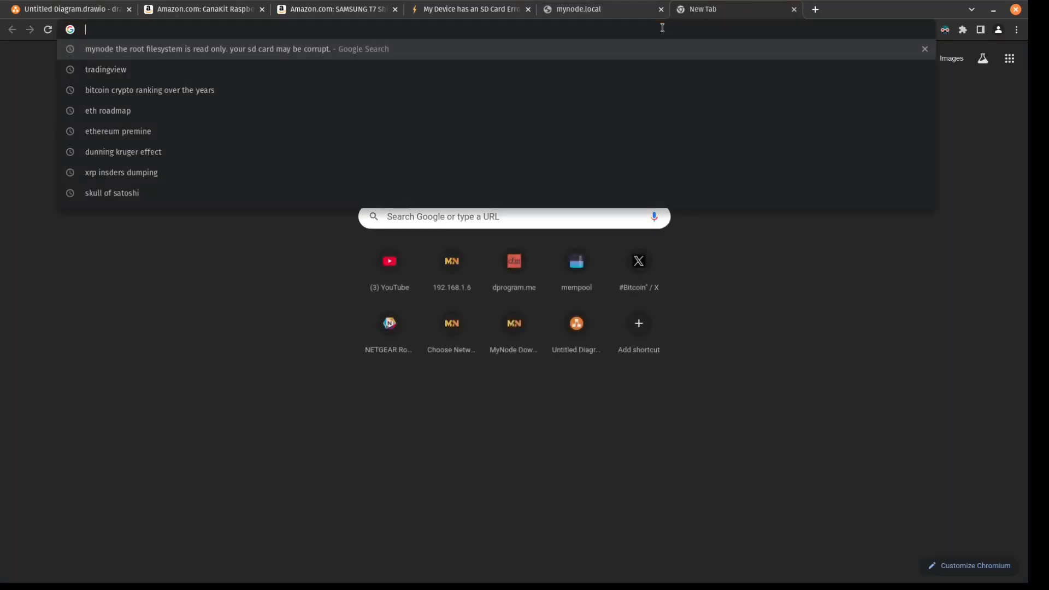
type("192.168.1.6")
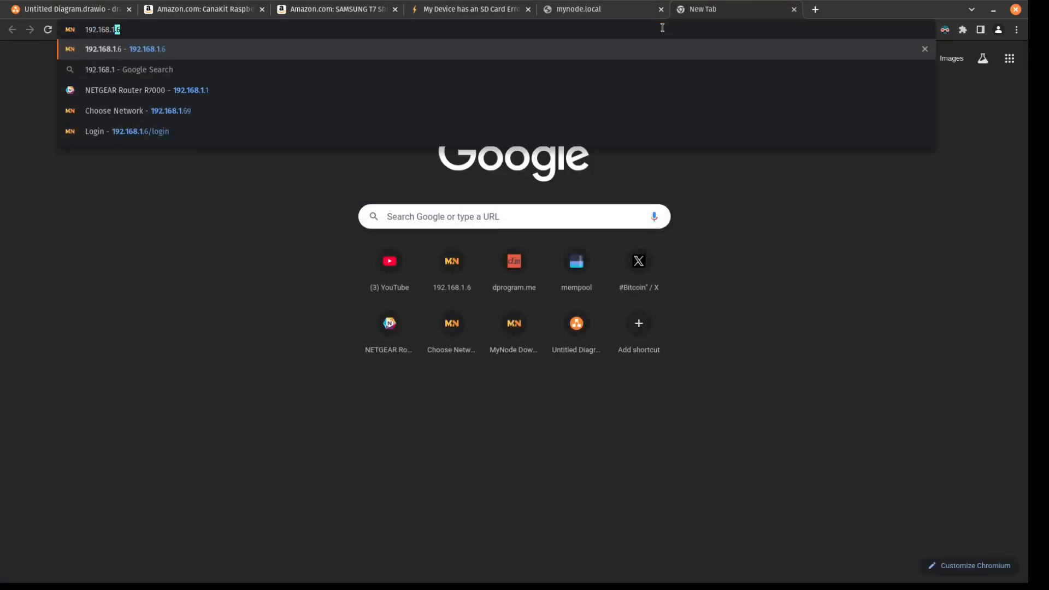
Step: Find the Raspberry Pi mynode entry at 192.168.1.69 in the R7000's Attached Devices
left_click(139, 90)
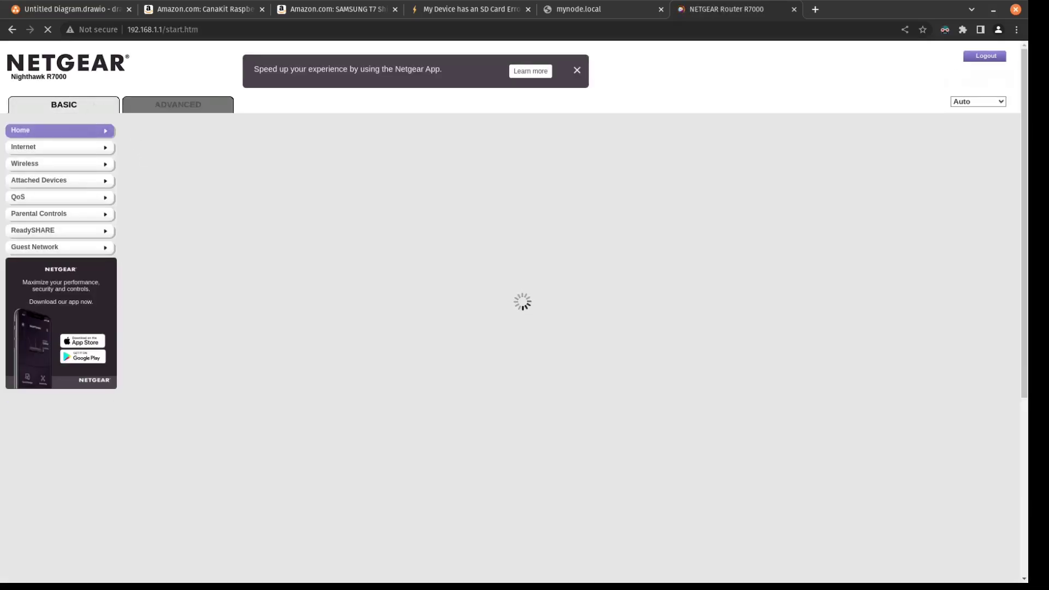
left_click(58, 180)
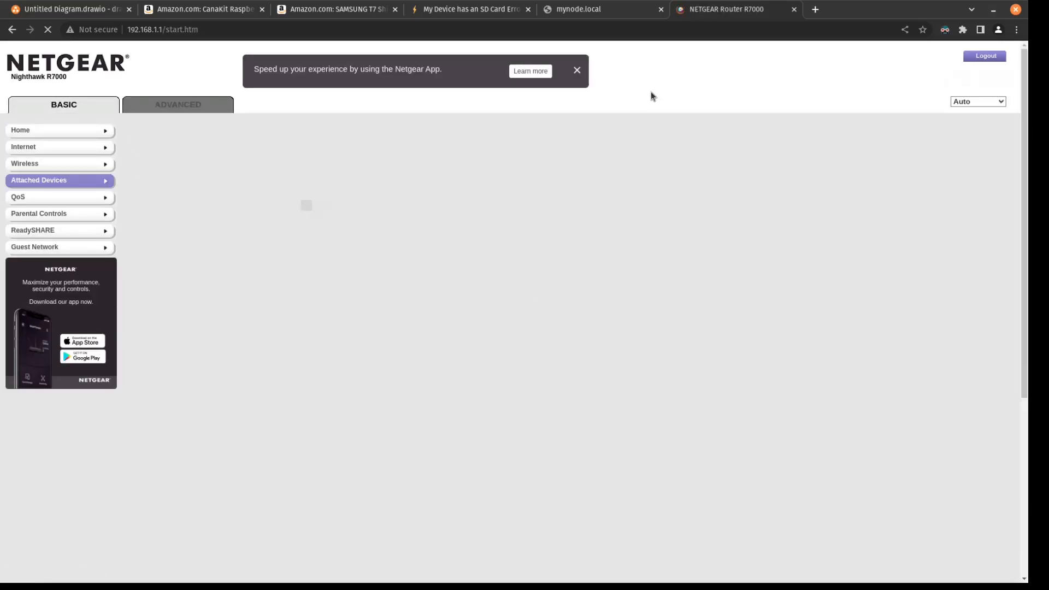
mouse_move(330, 176)
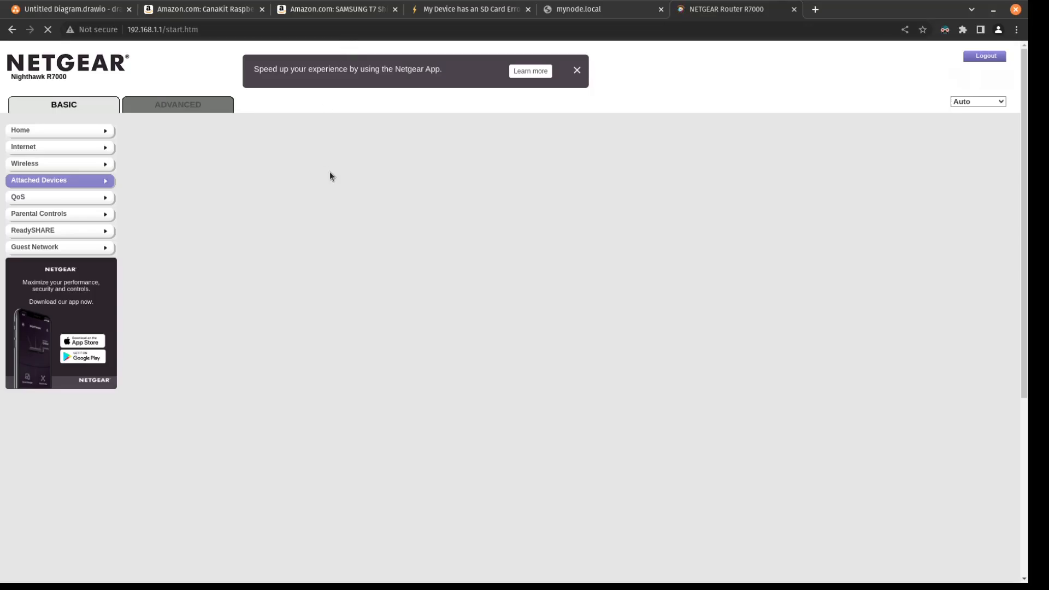
left_click(59, 180)
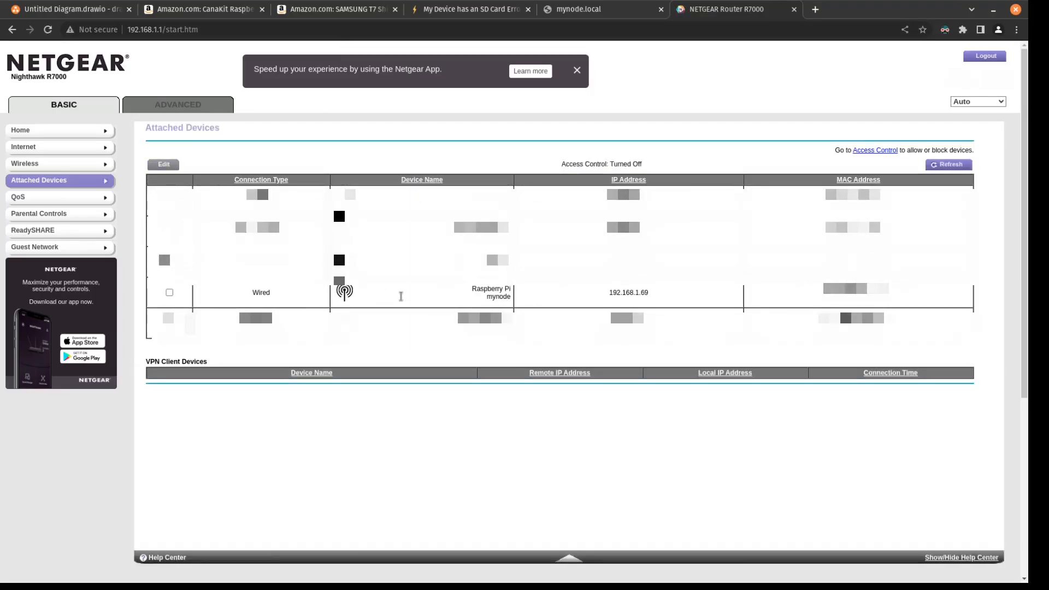
double_click(498, 297)
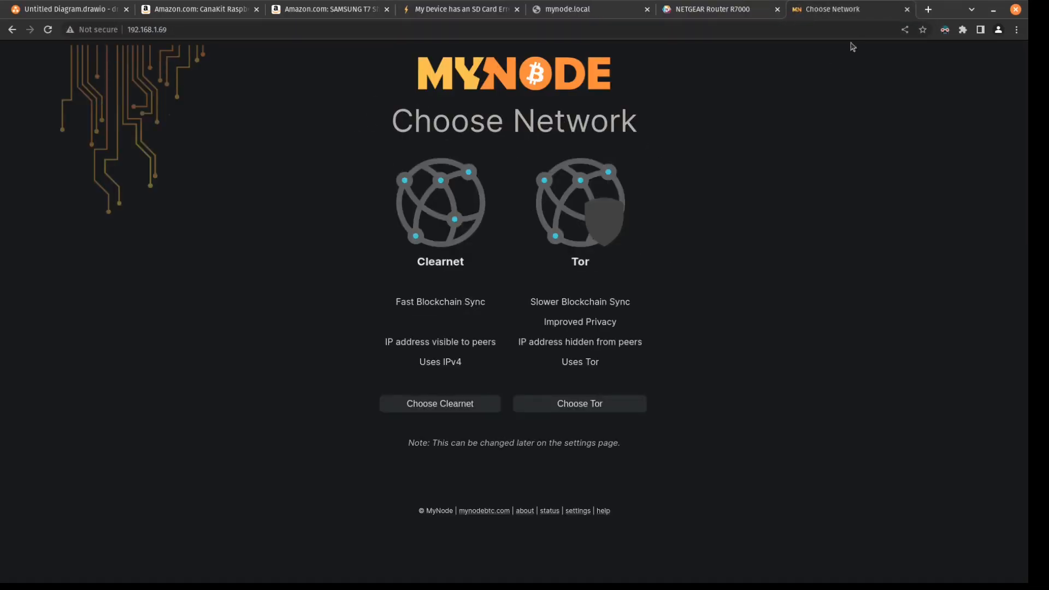
mouse_move(676, 202)
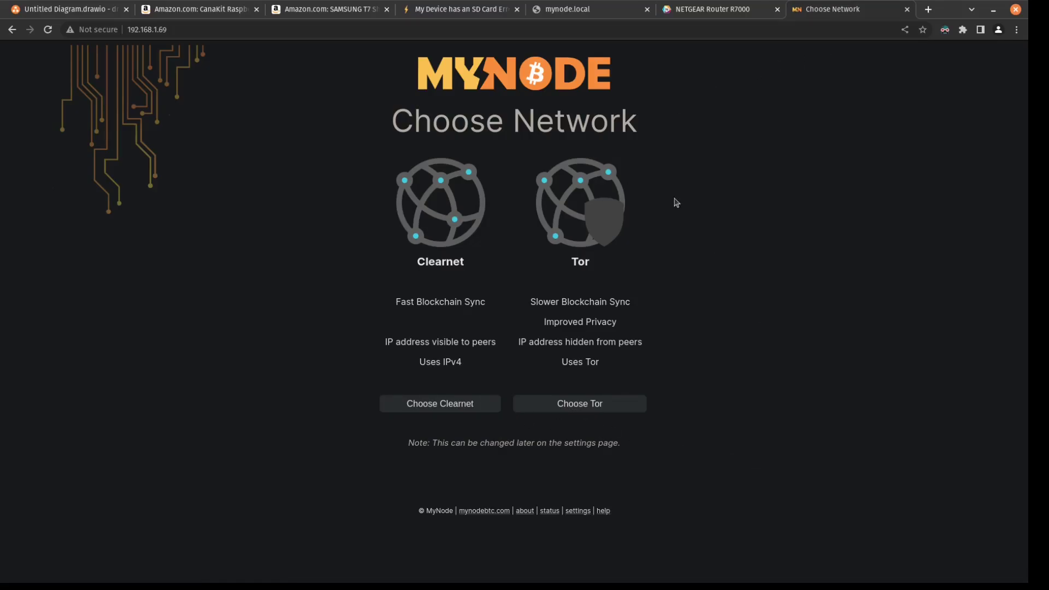
mouse_move(539, 165)
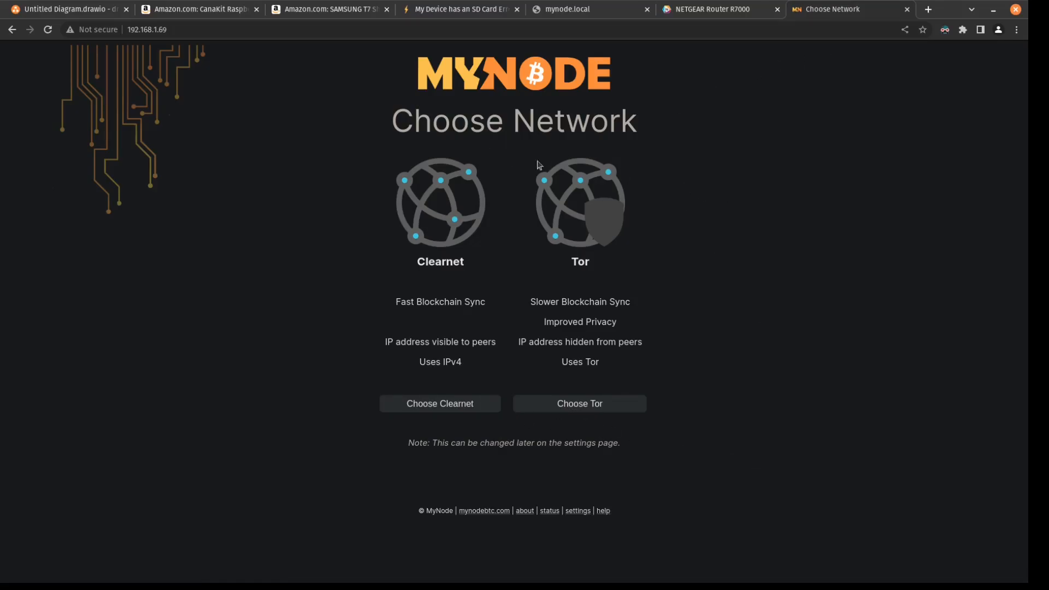
mouse_move(596, 226)
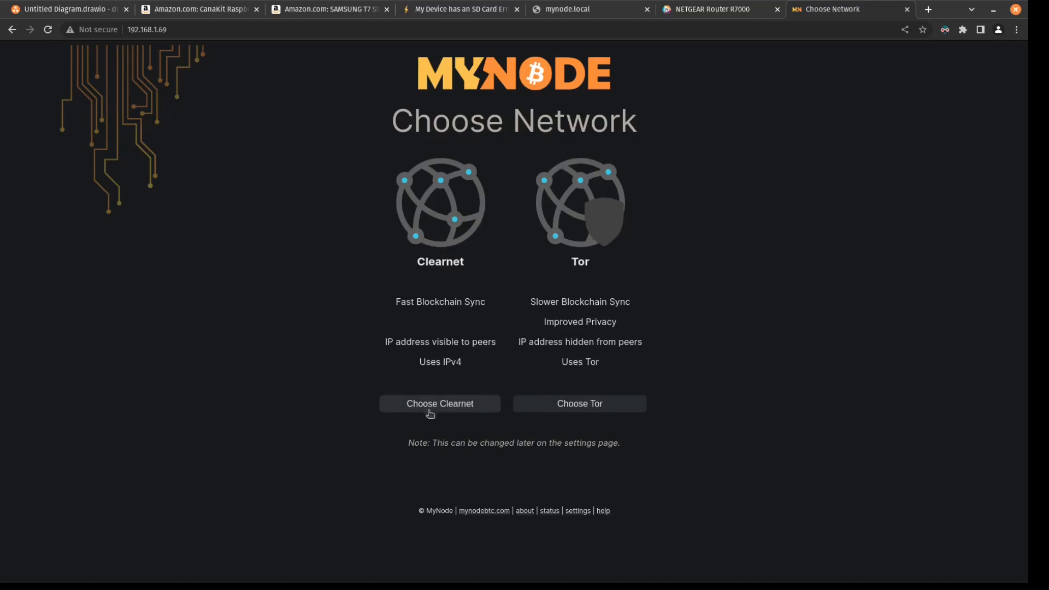
mouse_move(544, 380)
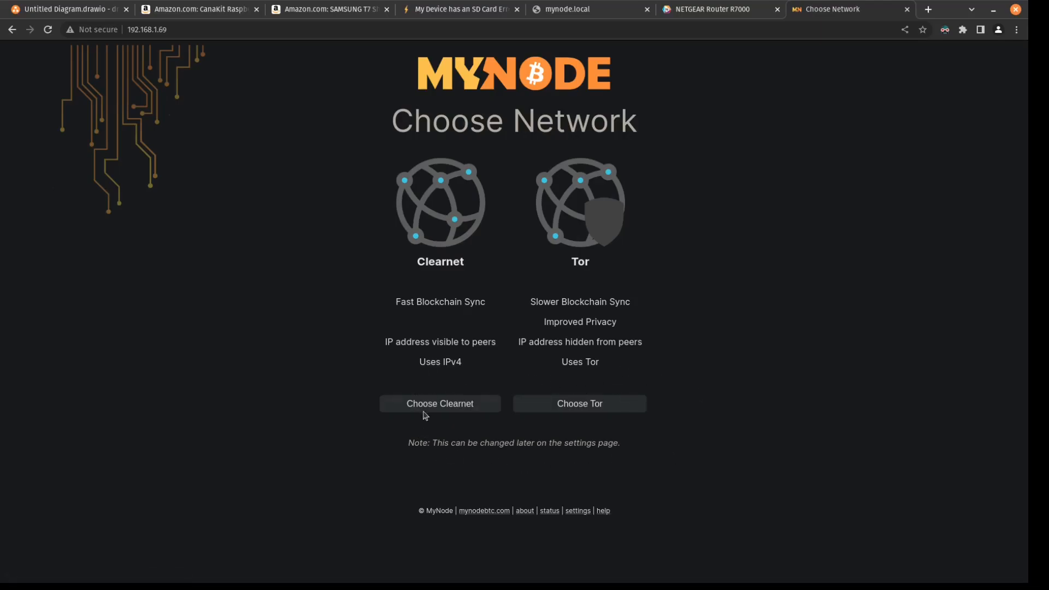
mouse_move(375, 368)
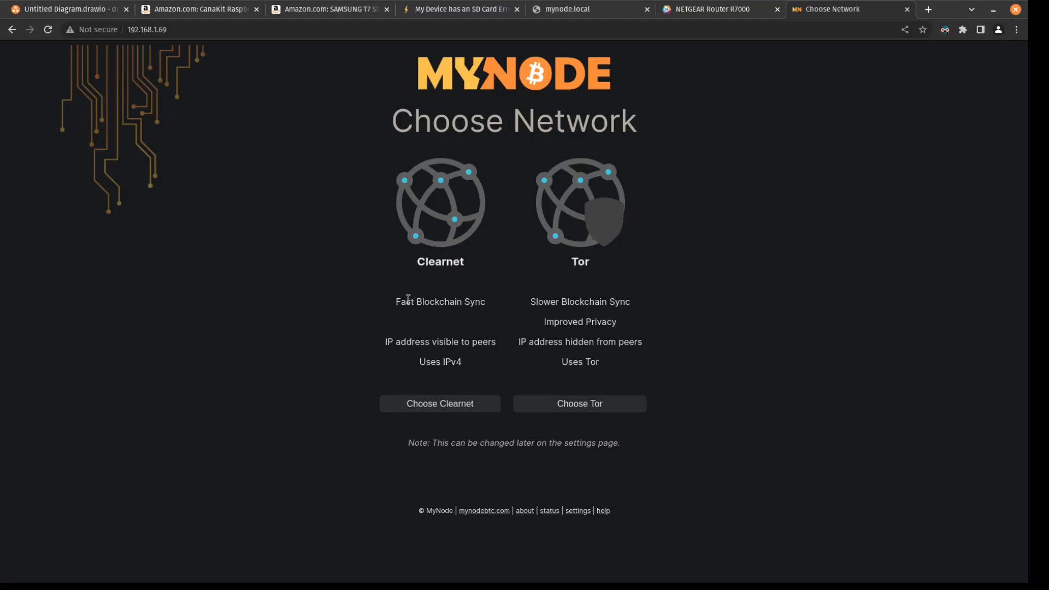
mouse_move(384, 300)
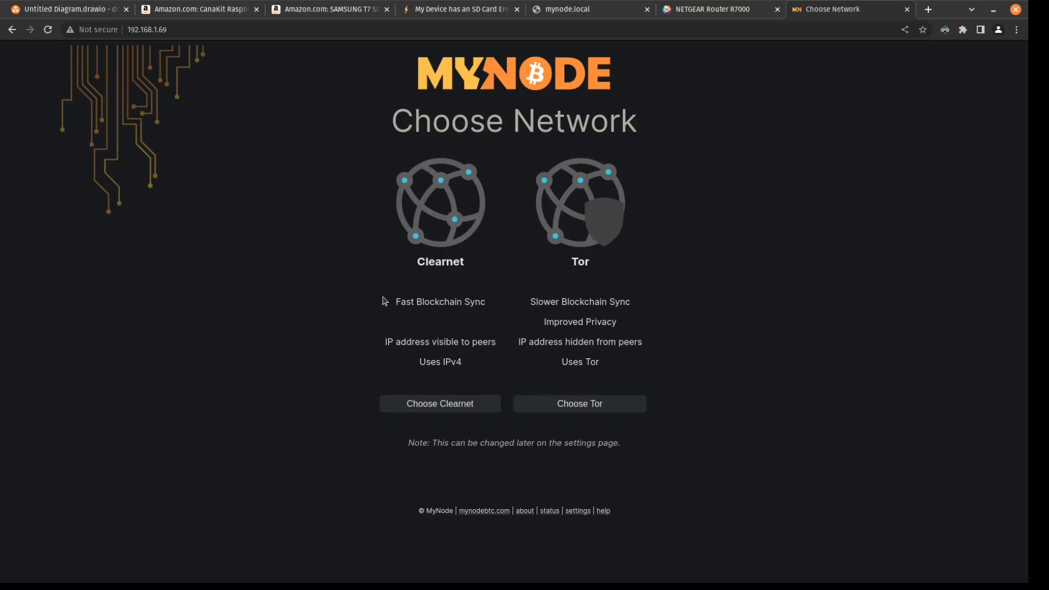
mouse_move(626, 382)
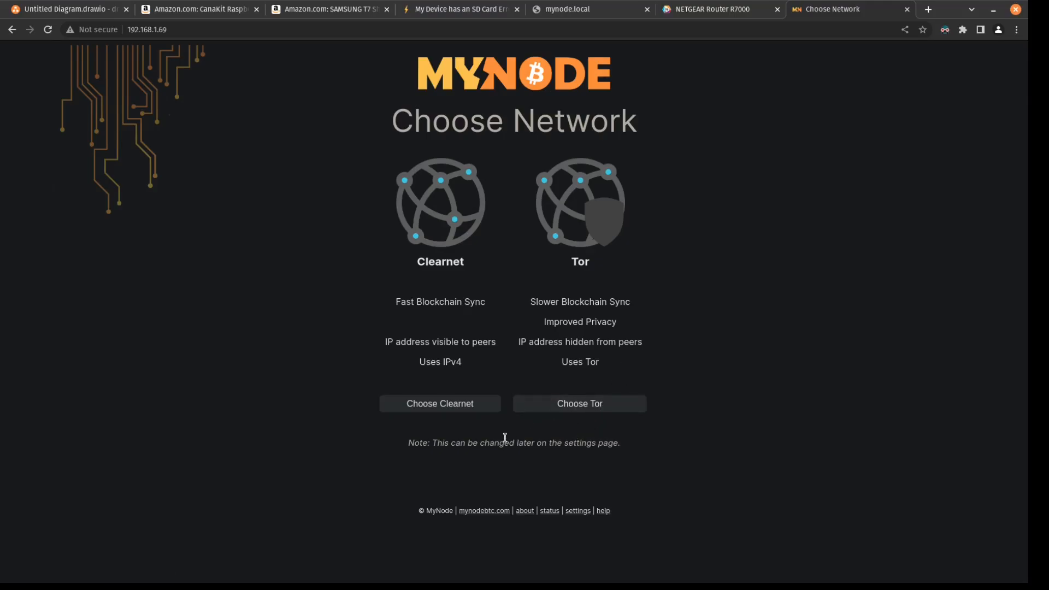
mouse_move(689, 389)
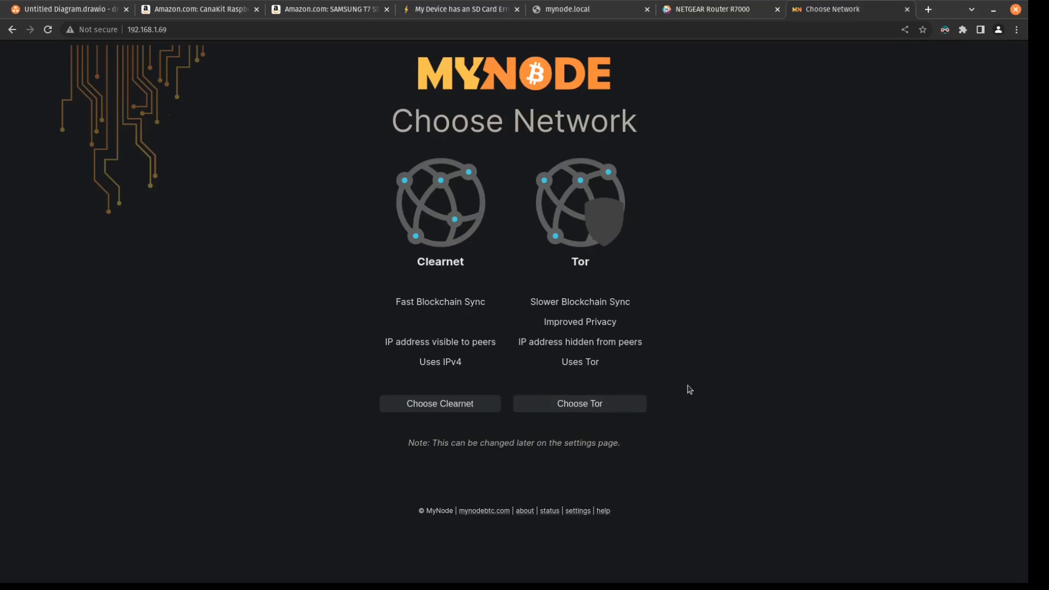
mouse_move(650, 352)
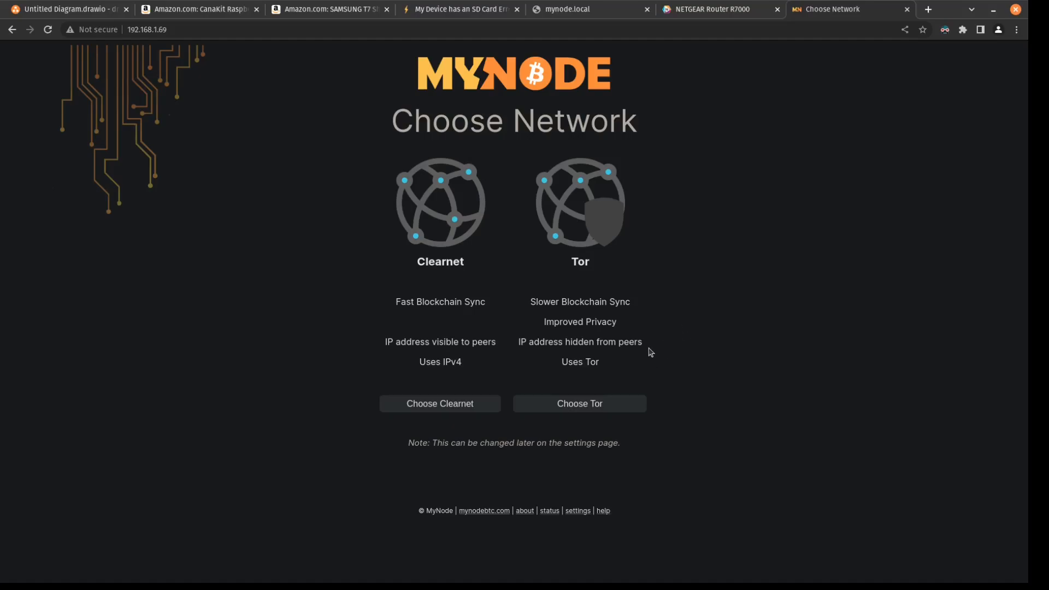
Step: Choose Clearnet rather than Tor as MyNode's network mode
left_click(440, 404)
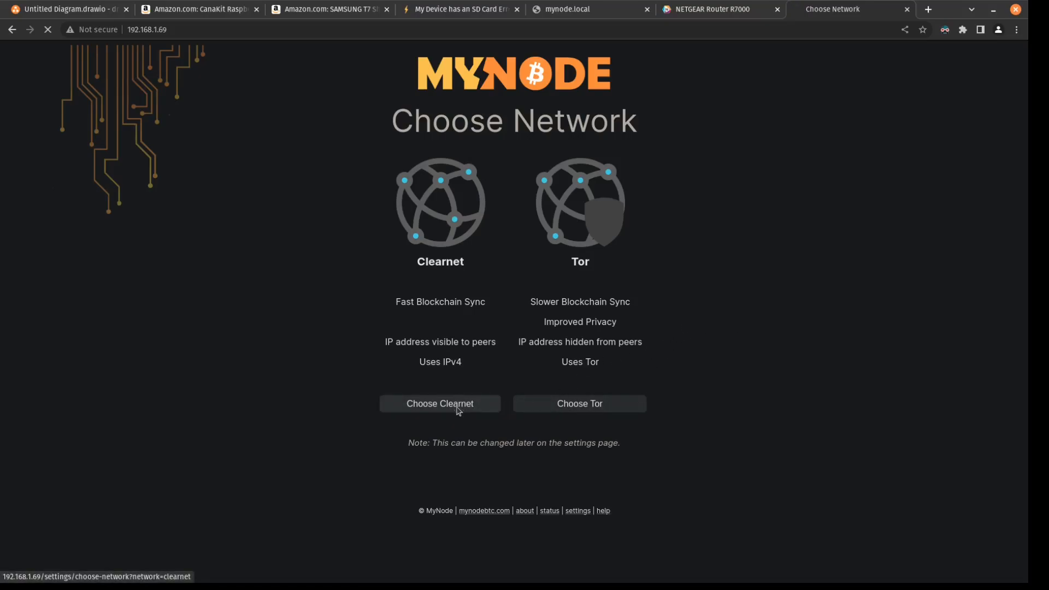
Step: Skip the product key and pick MyNode Community Edition
left_click(439, 404)
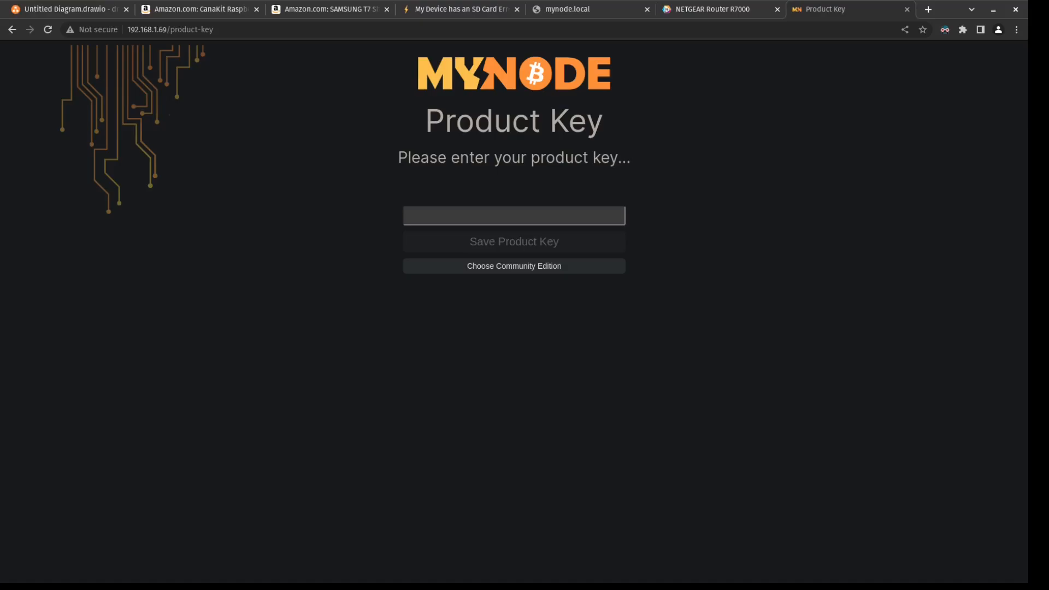
mouse_move(507, 159)
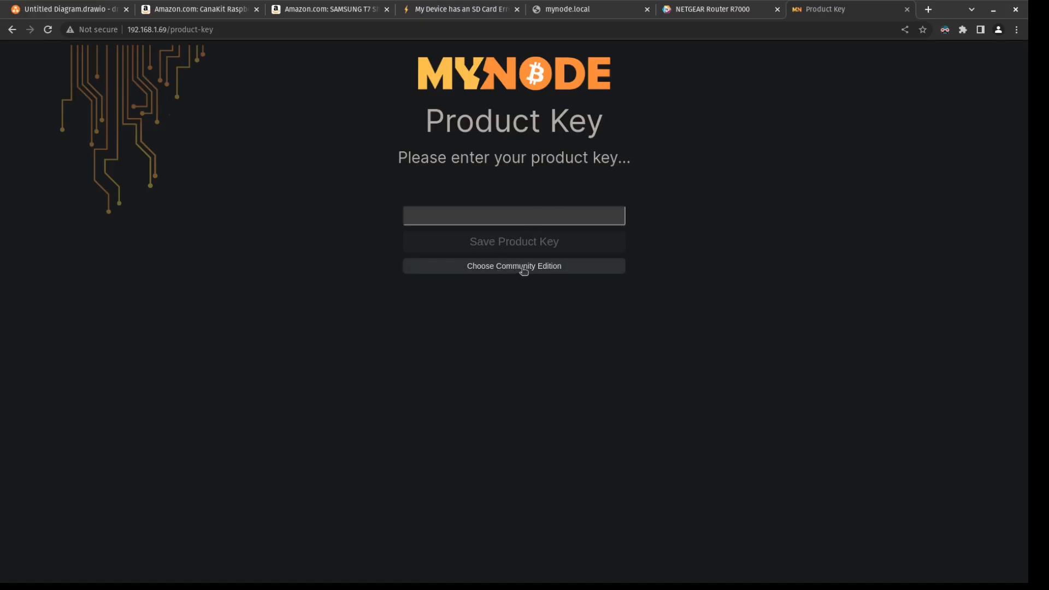
left_click(514, 266)
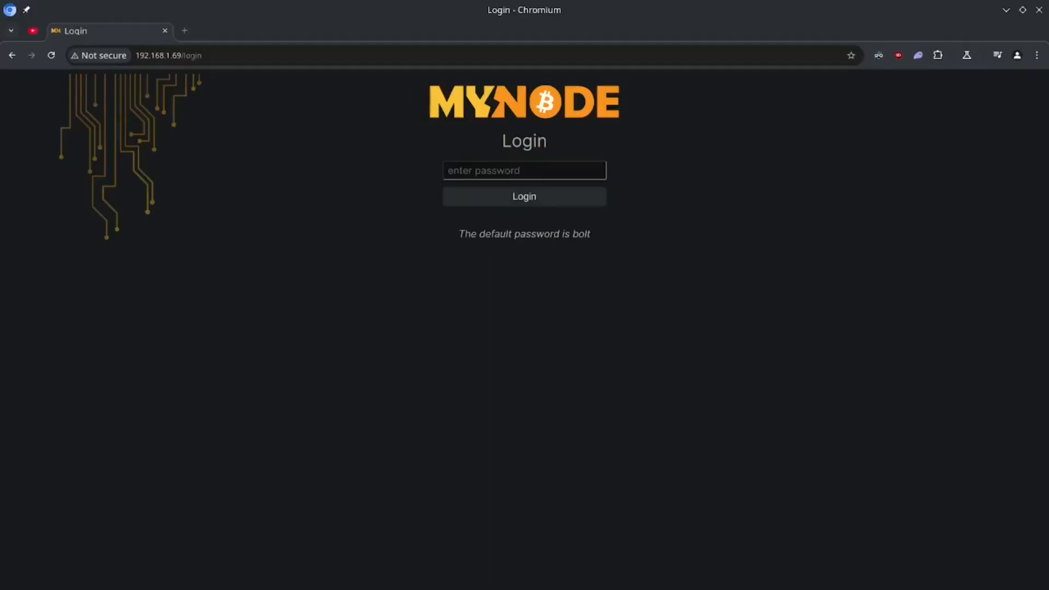
mouse_move(404, 355)
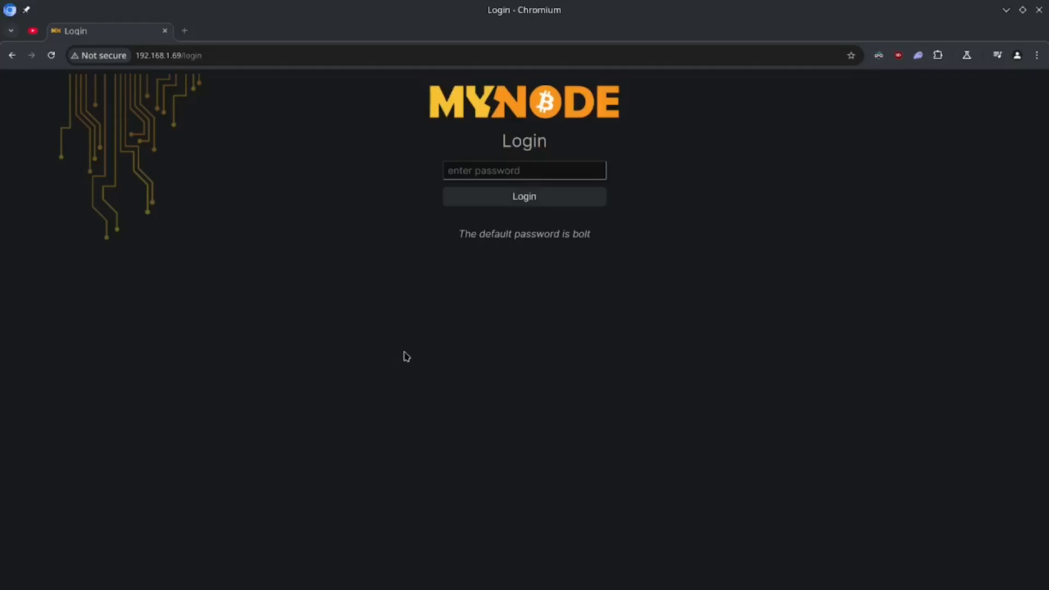
mouse_move(333, 136)
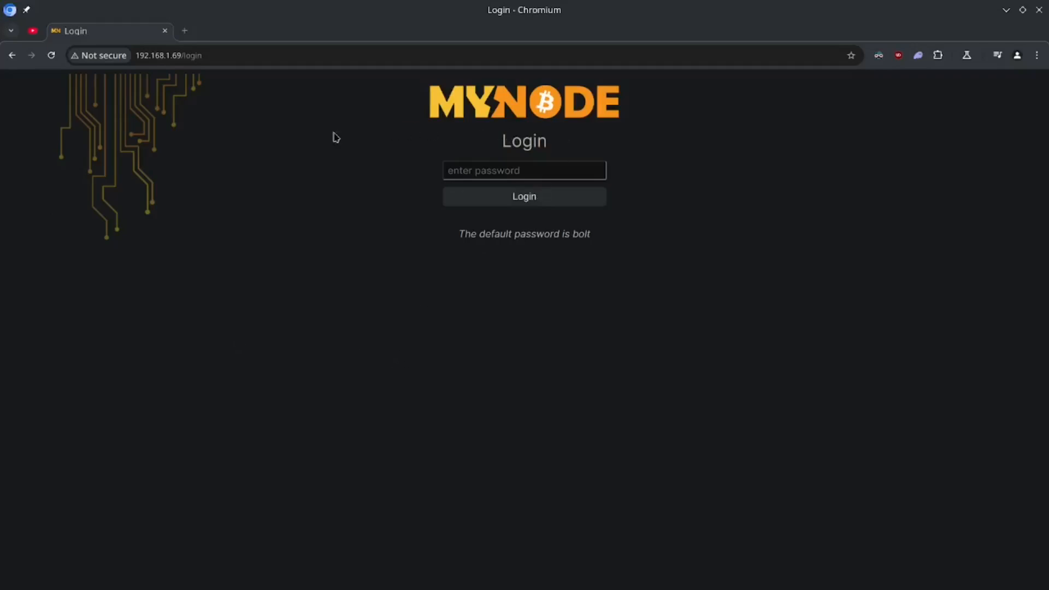
Step: Enter the four-character node password in MyNode's login field
left_click(525, 171)
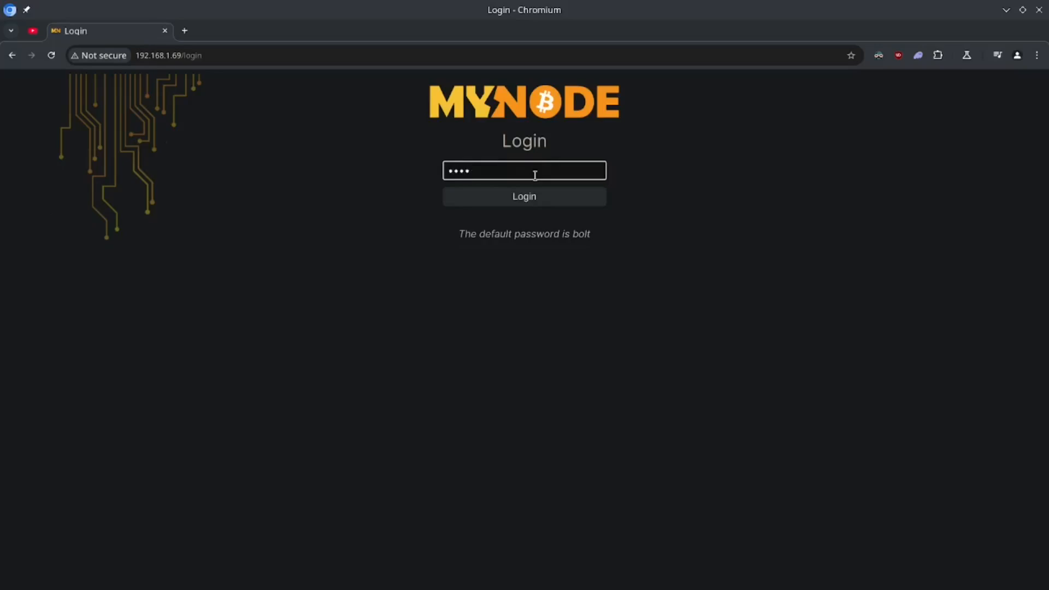
Step: Log in, expand the Bitcoin card, and scroll through the Bitcoin Status page
left_click(524, 196)
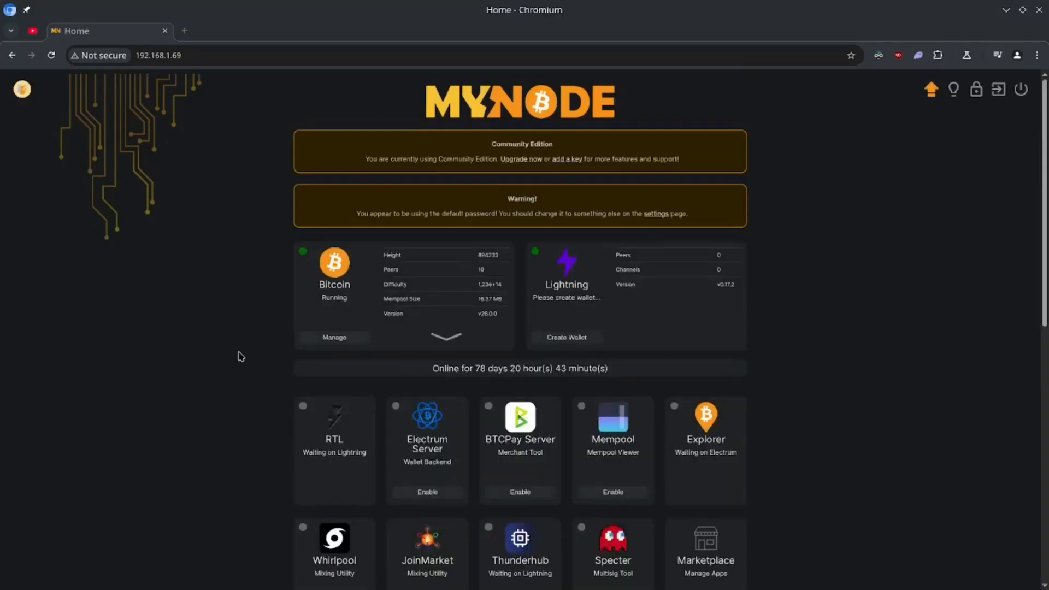
mouse_move(223, 337)
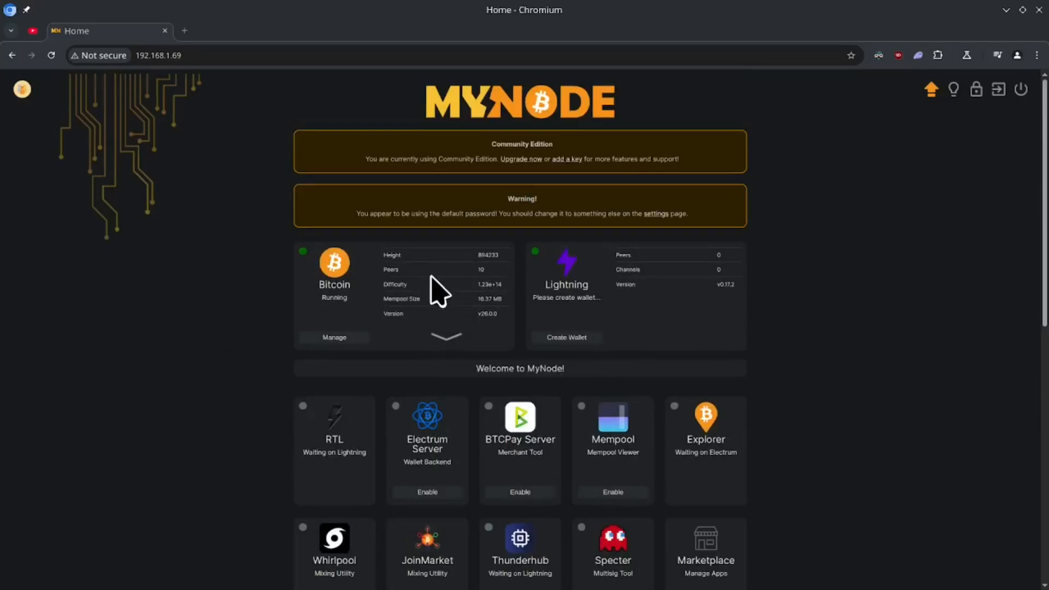
left_click(446, 337)
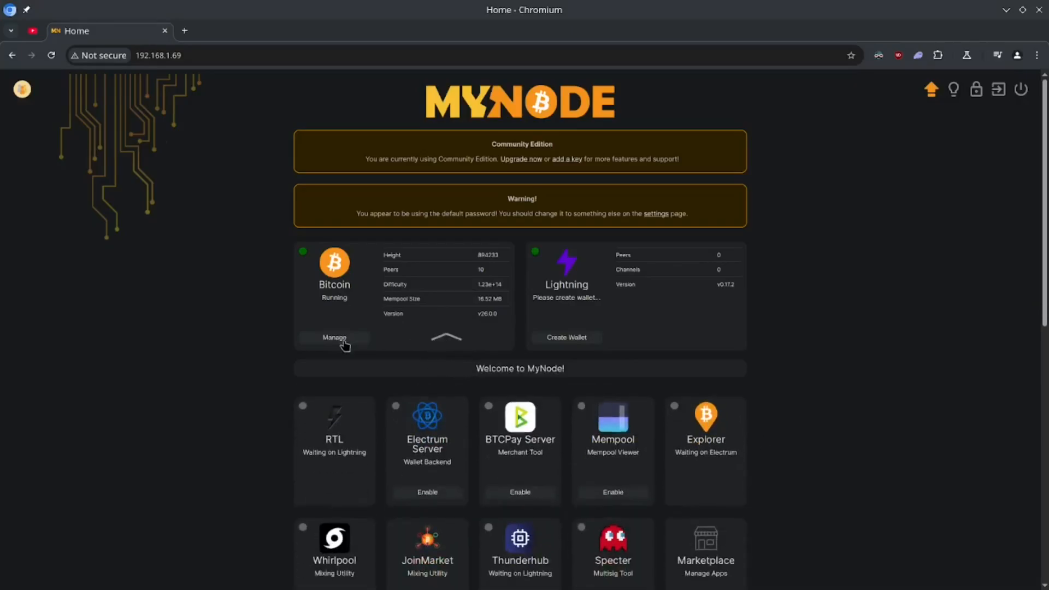
left_click(334, 338)
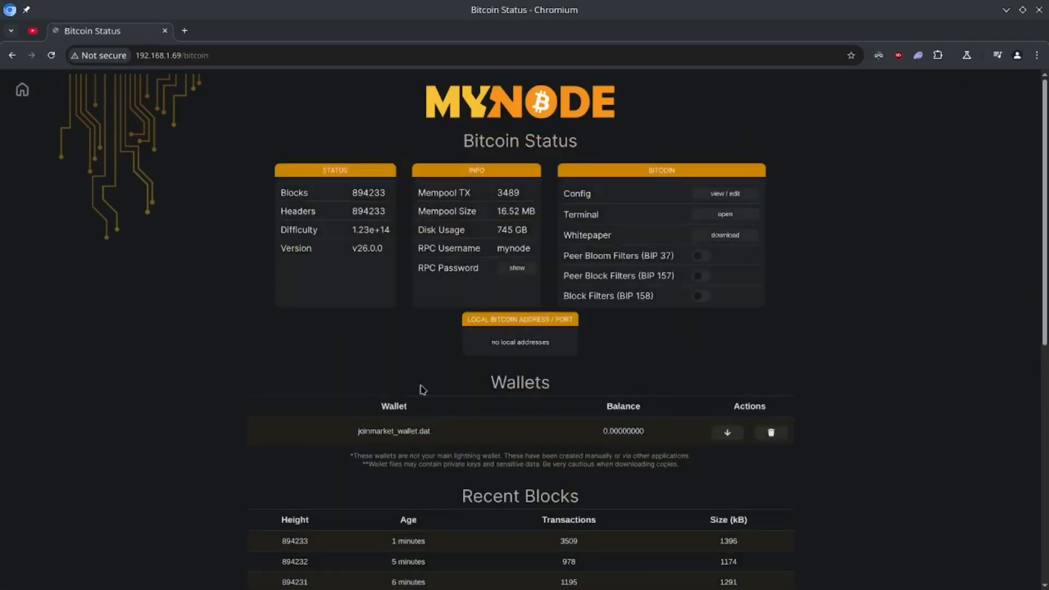
scroll("down", 3)
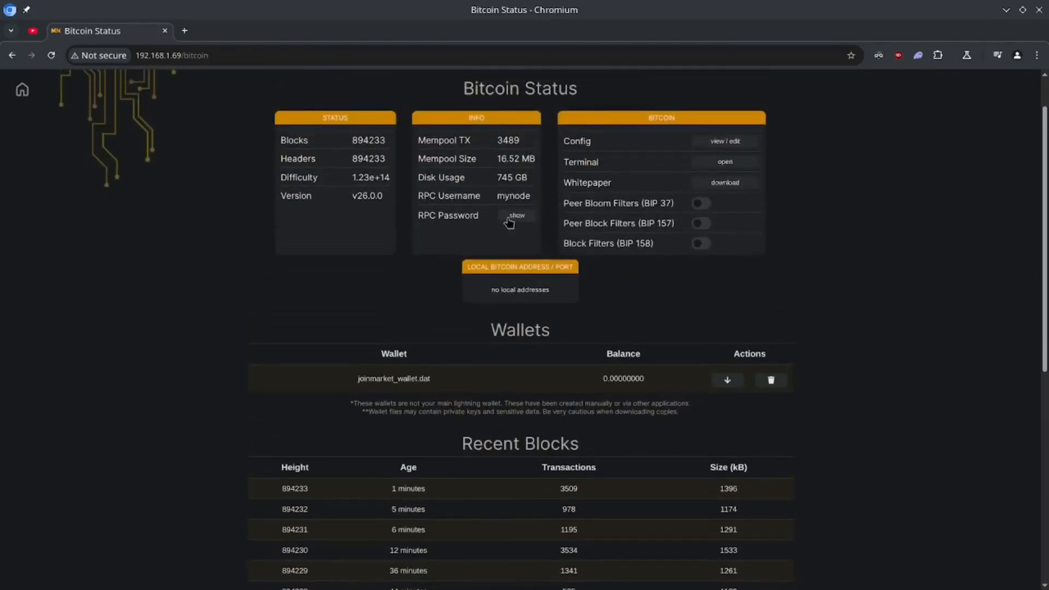
scroll("down", 3)
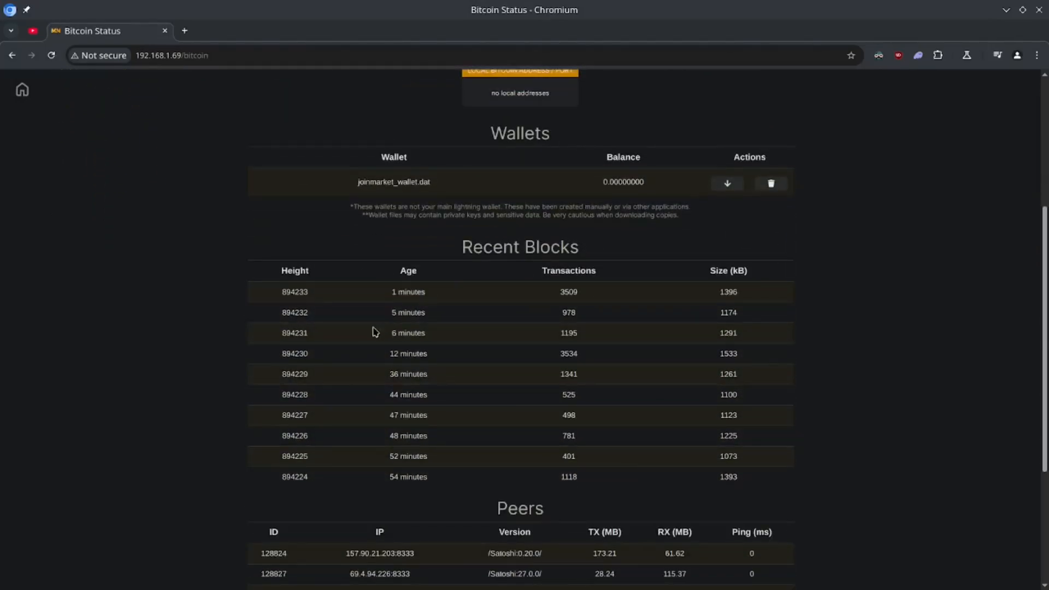
scroll("up", 3)
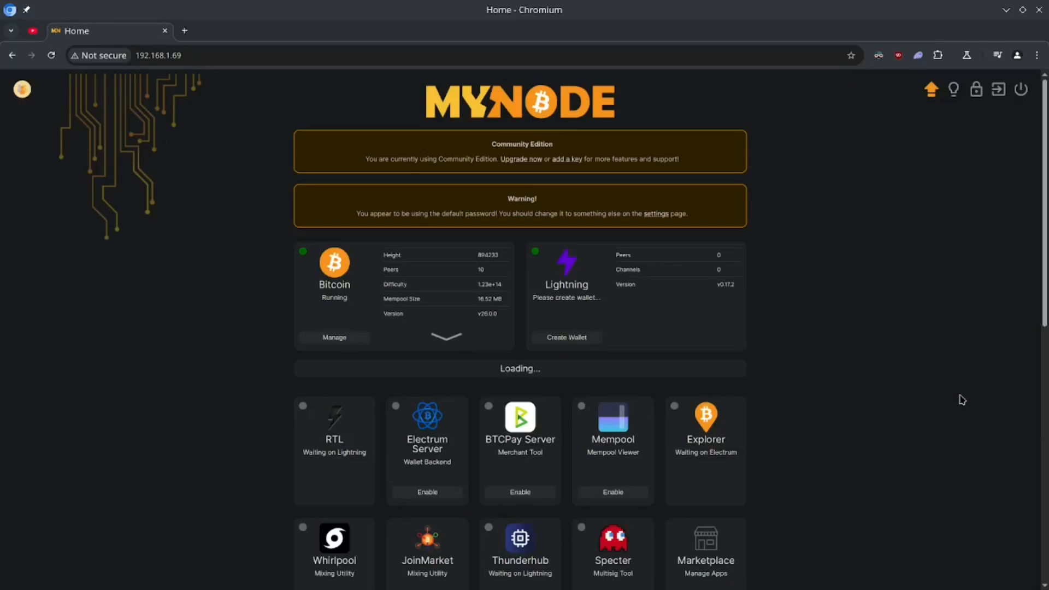
mouse_move(982, 386)
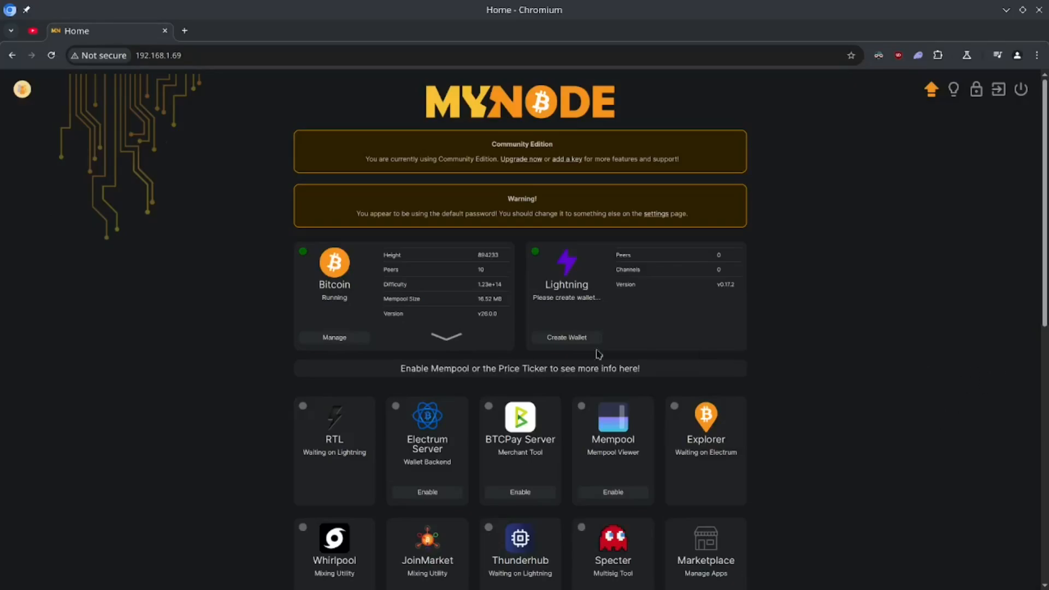
Step: Enable the Electrum Server app and accept its multi-day sync warning
scroll("down", 3)
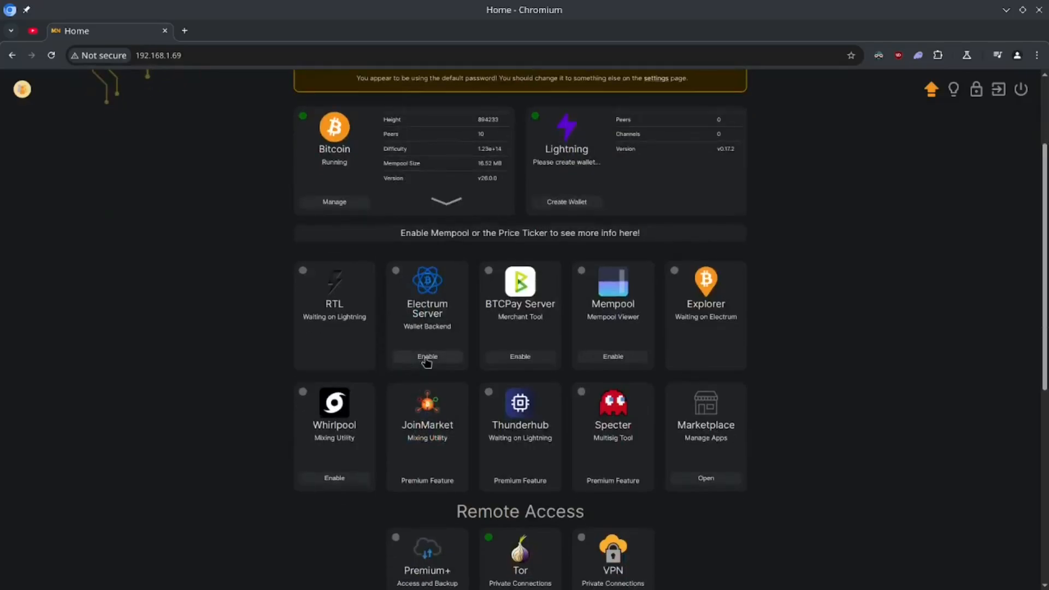
left_click(427, 356)
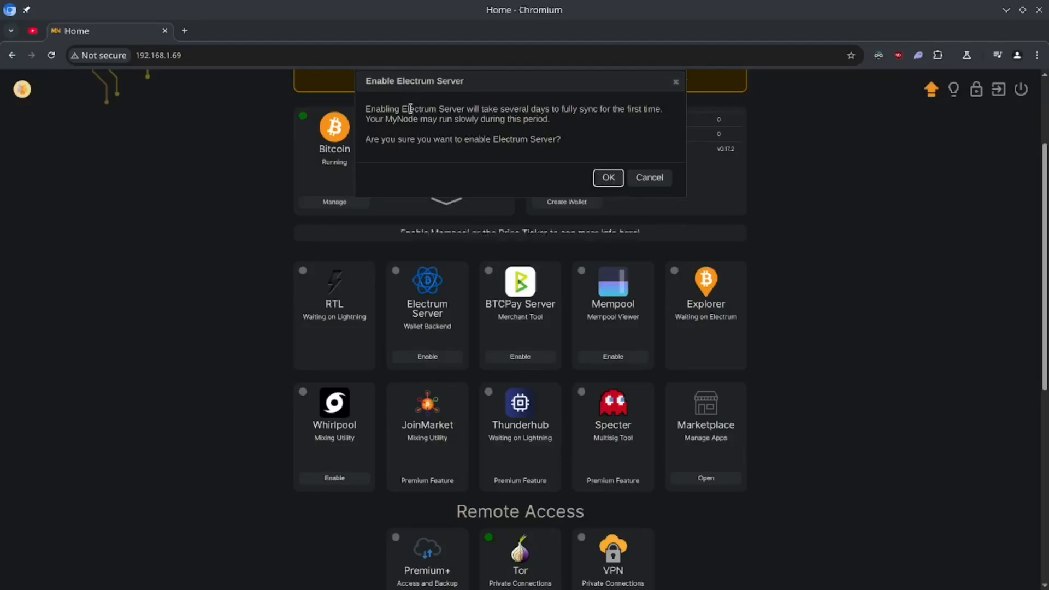
left_click(607, 178)
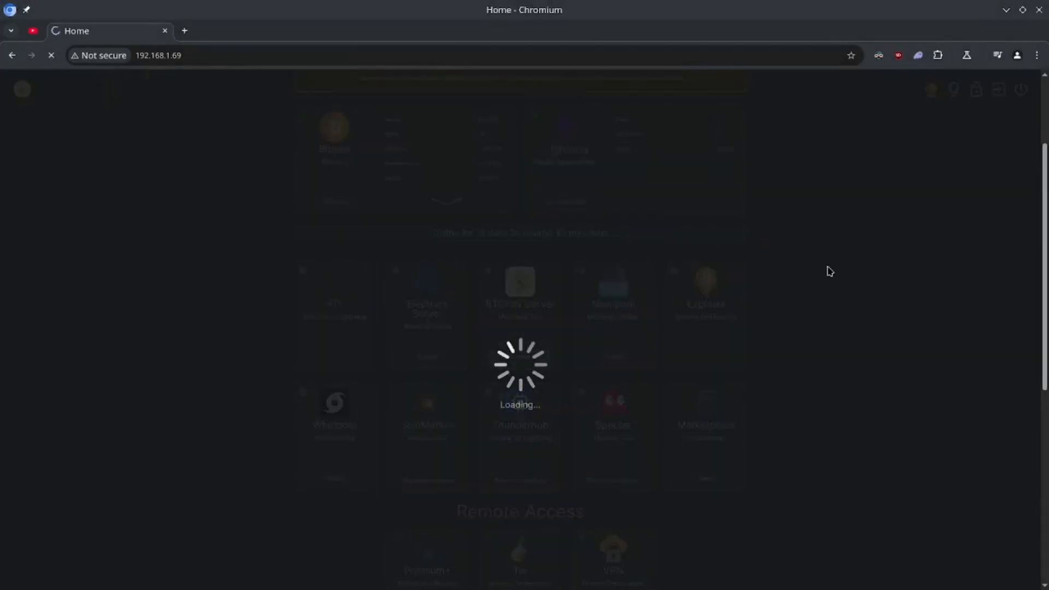
mouse_move(352, 134)
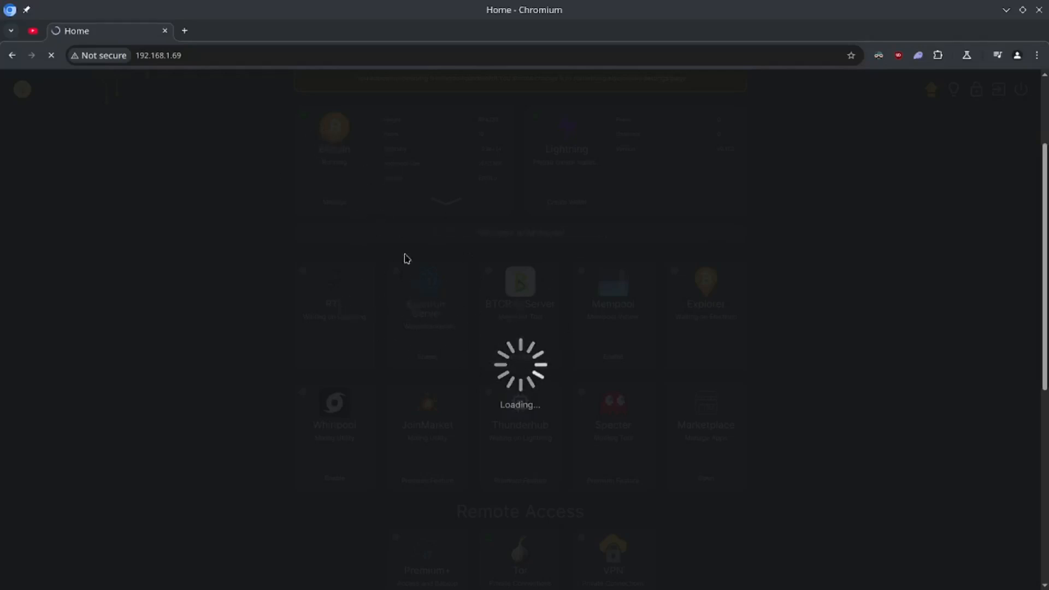
mouse_move(933, 426)
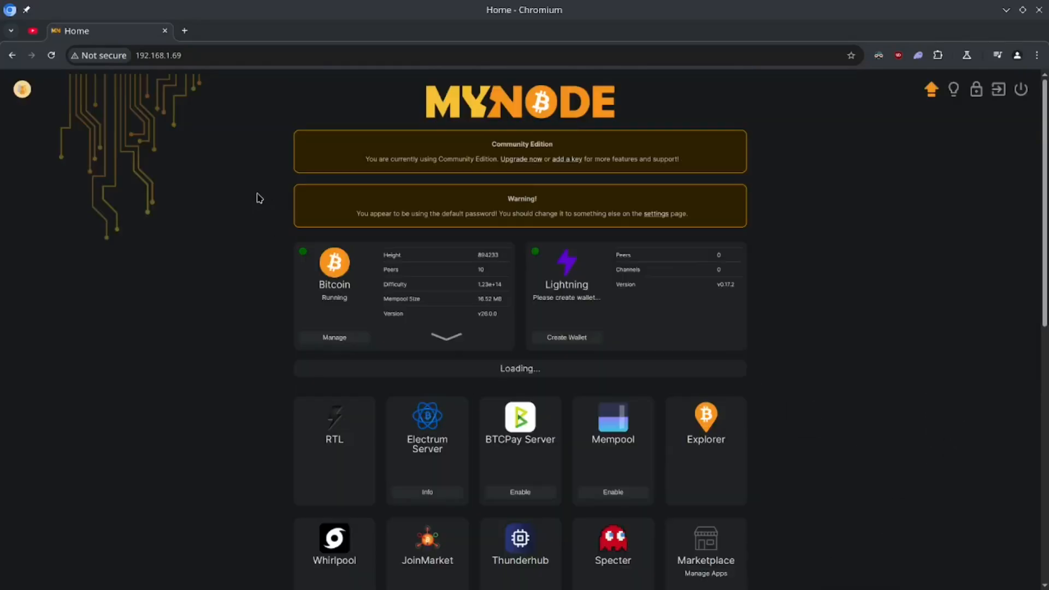
Step: Scroll the Electrum Server status page to show IP 192.168.1.69 and secure port 50002
scroll("down", 3)
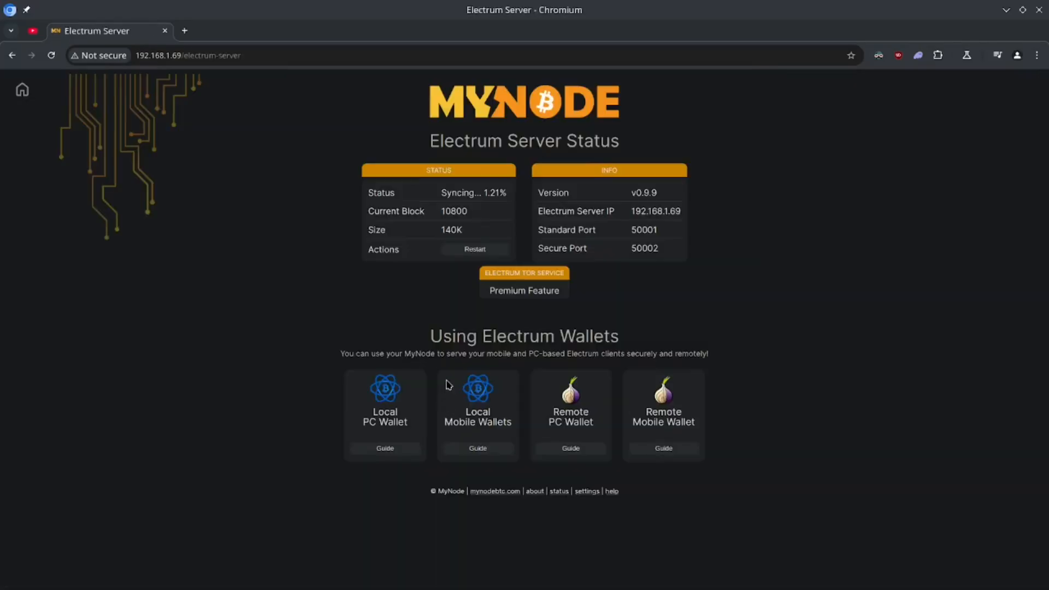
mouse_move(647, 192)
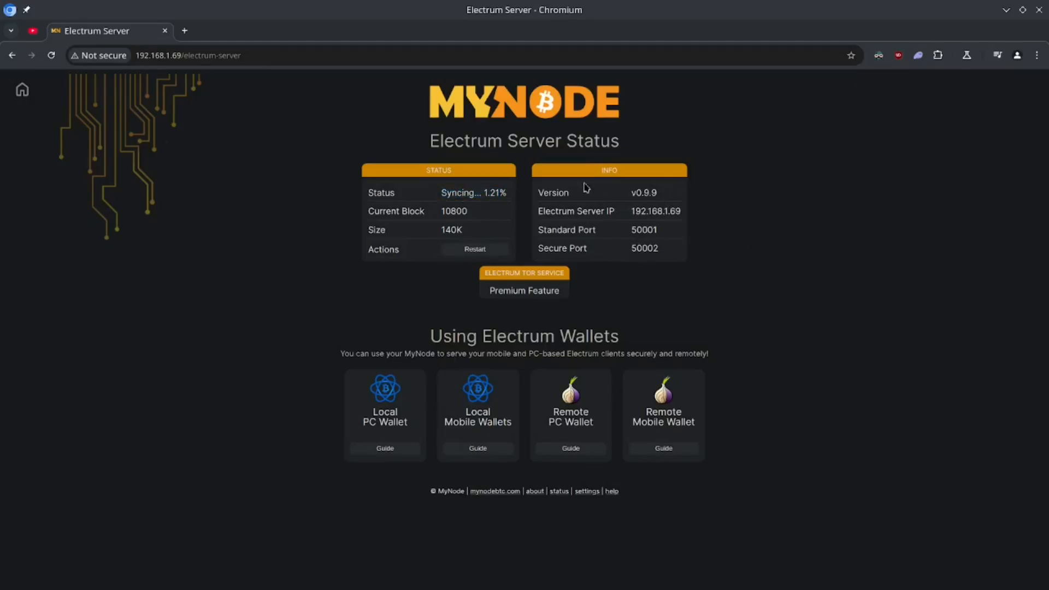
mouse_move(35, 75)
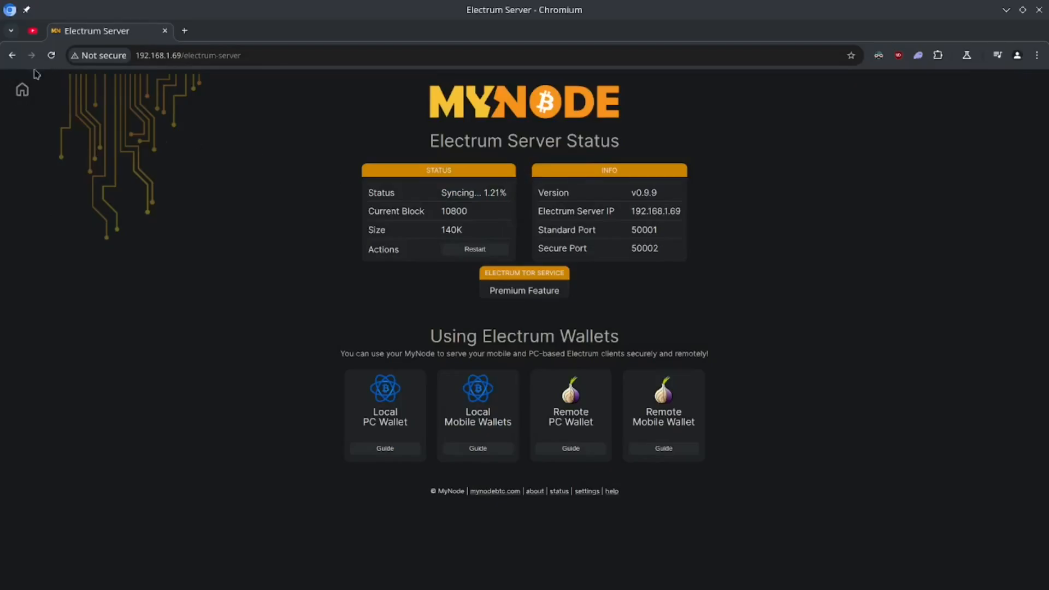
mouse_move(21, 93)
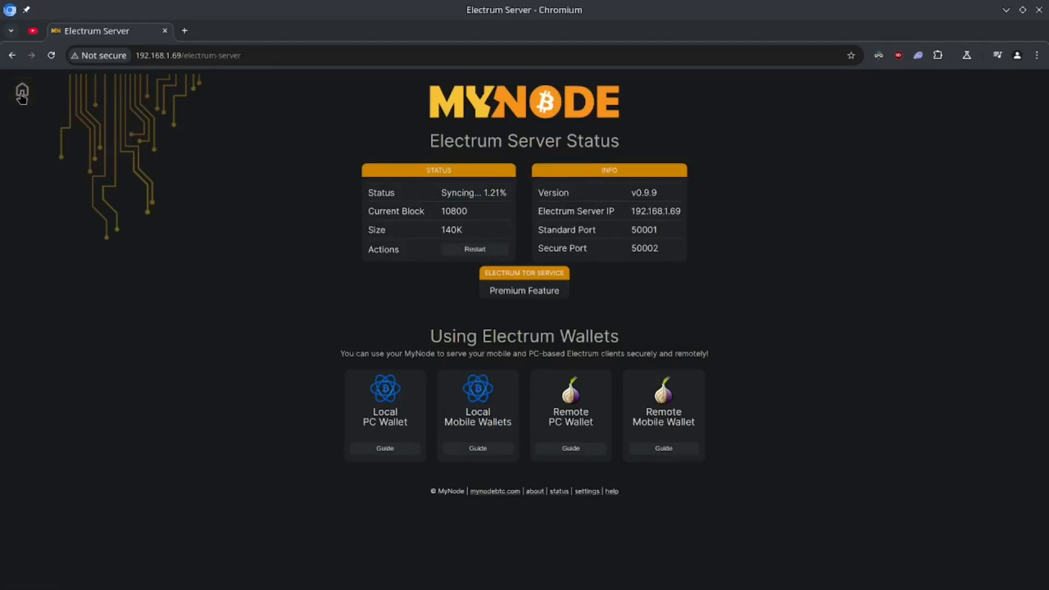
Step: Return to the MyNode home dashboard and browse its app tiles
left_click(22, 91)
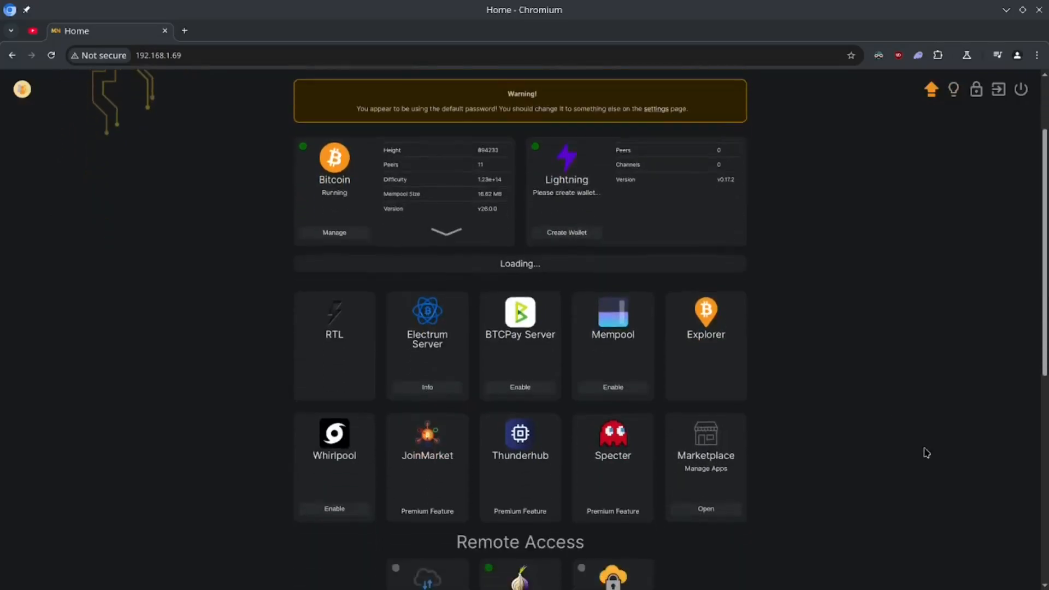
scroll("down", 3)
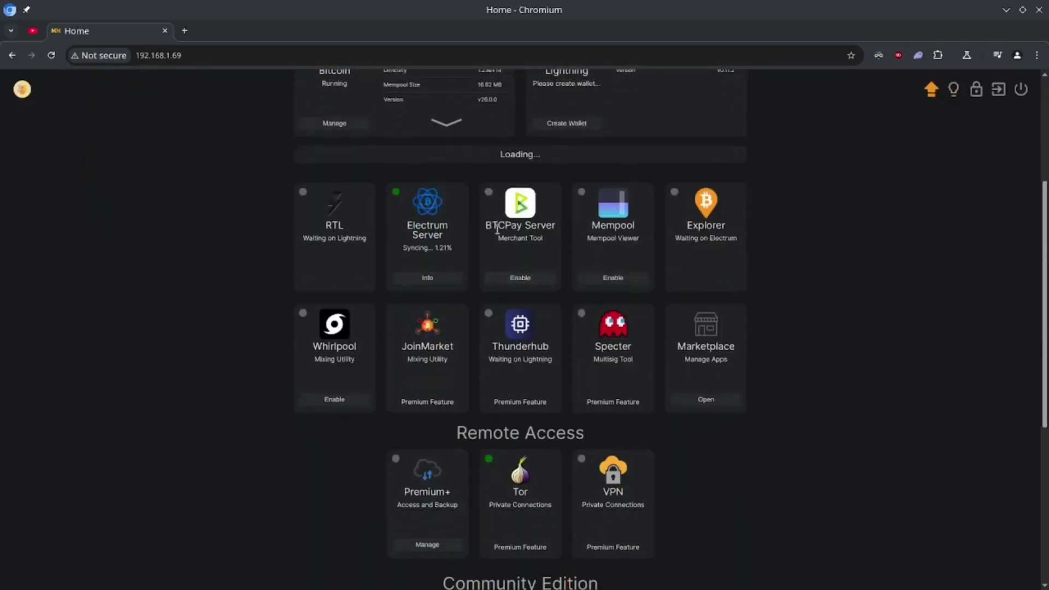
mouse_move(537, 254)
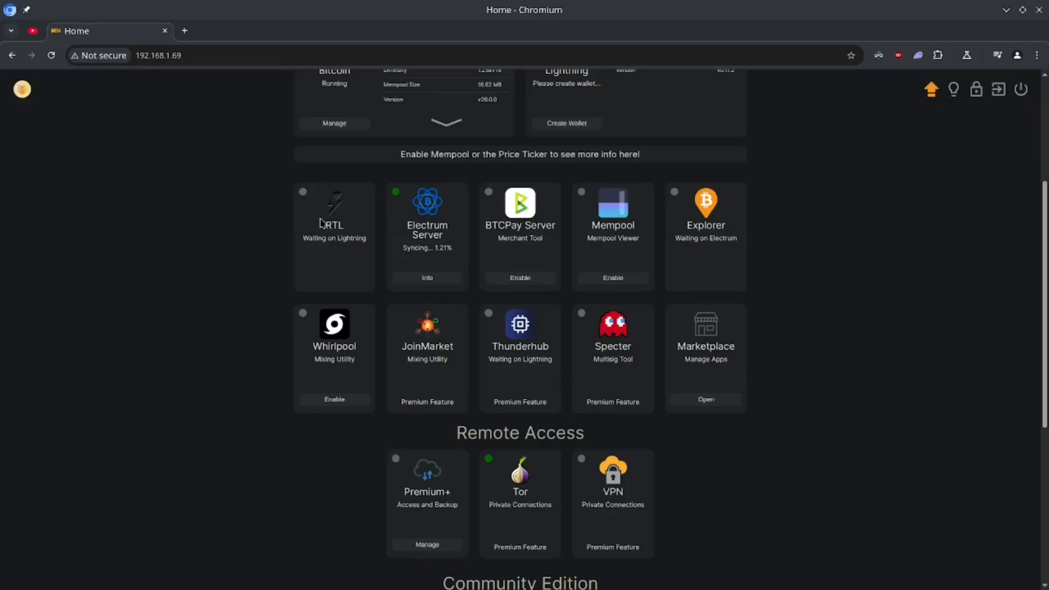
mouse_move(292, 193)
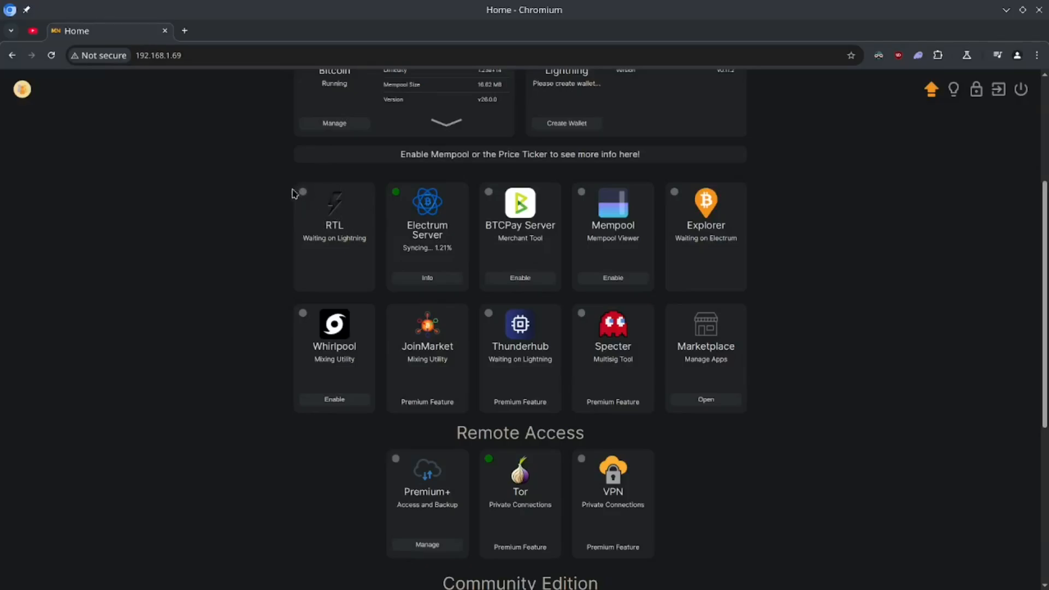
scroll("up", 3)
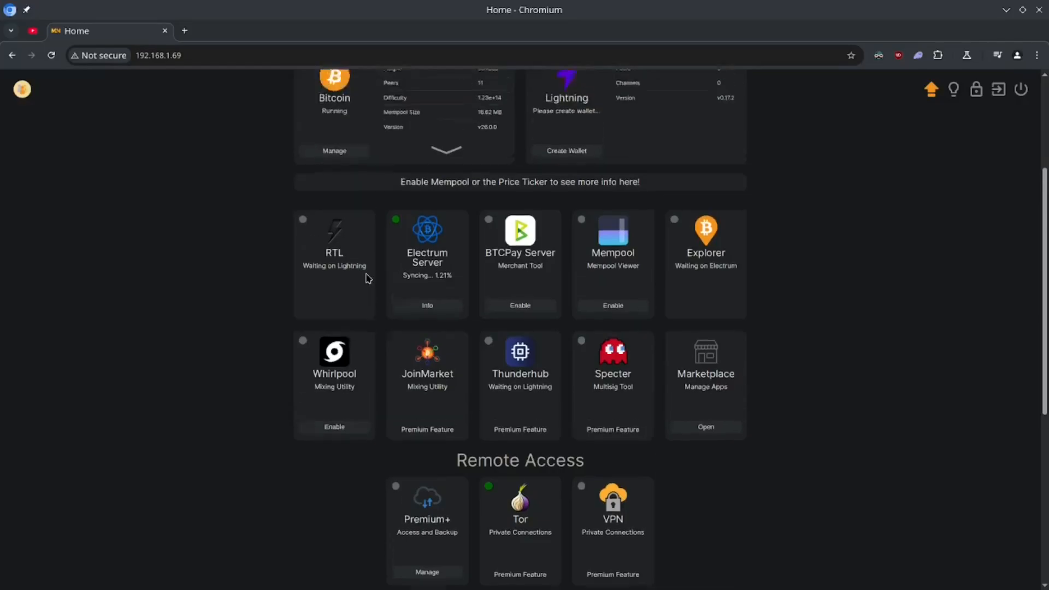
scroll("up", 3)
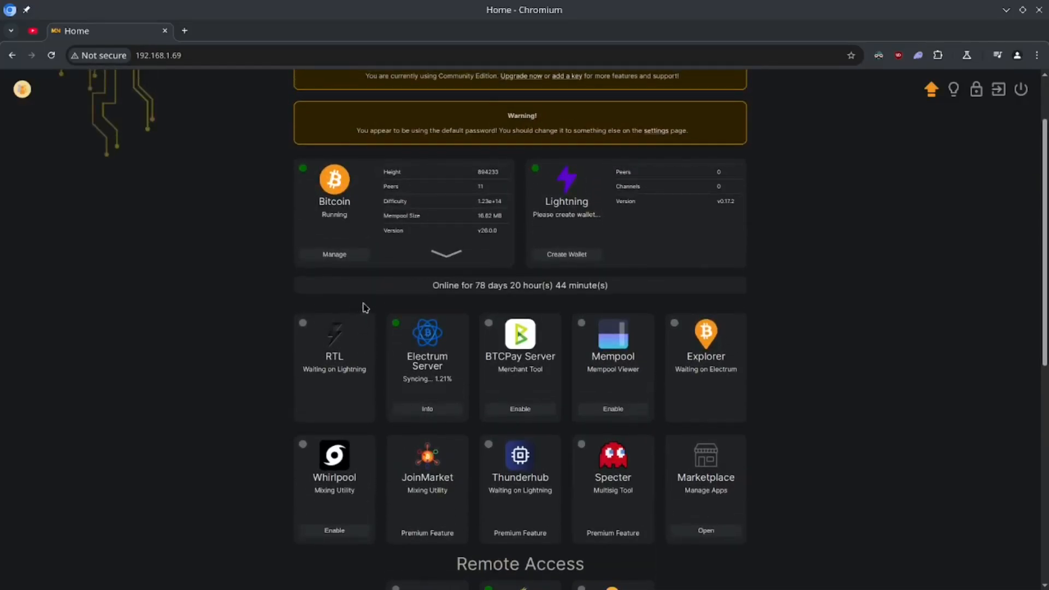
mouse_move(606, 371)
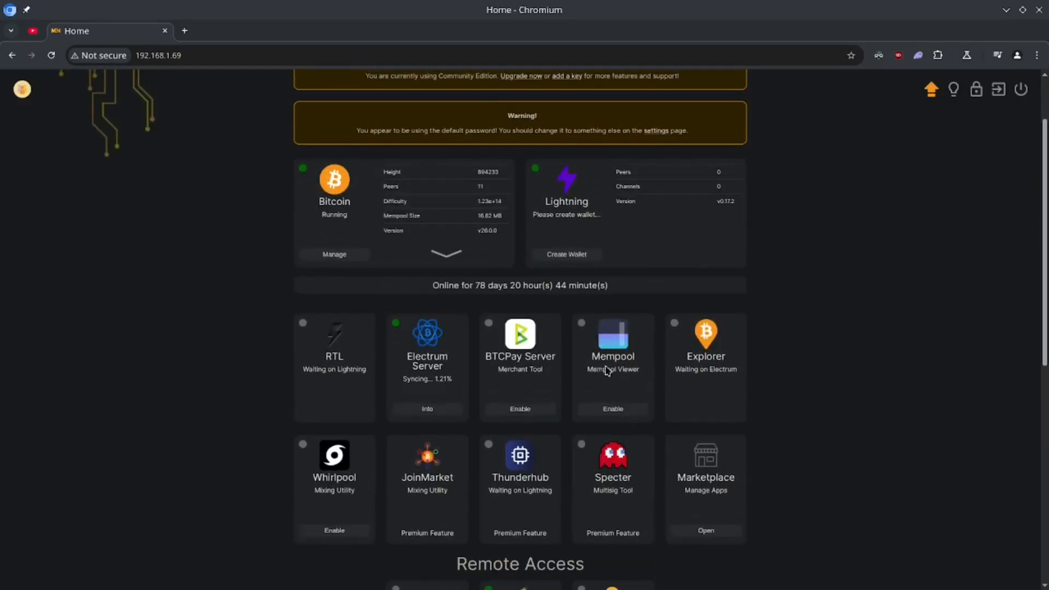
mouse_move(189, 14)
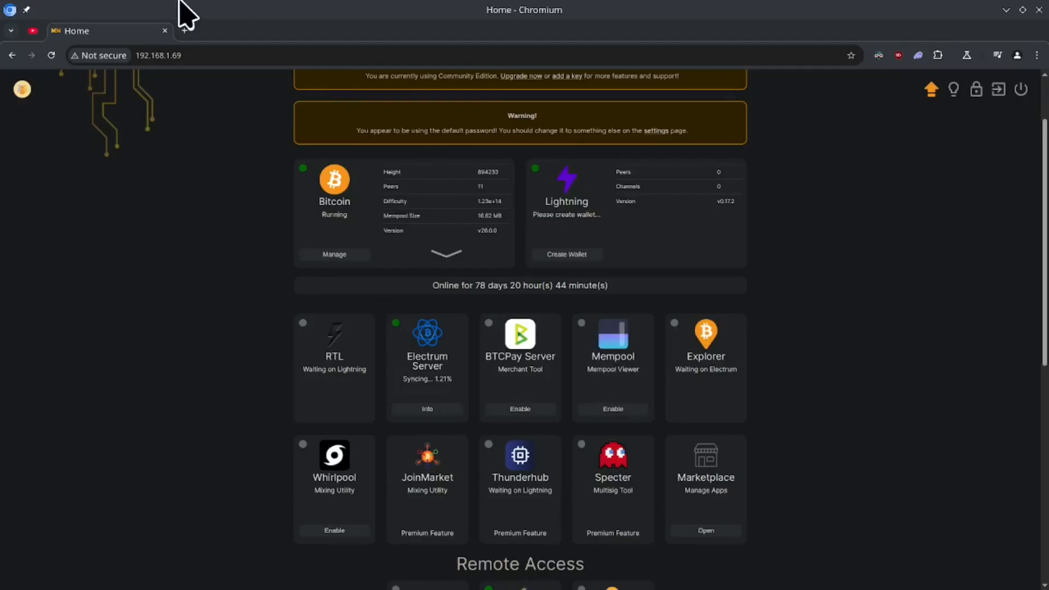
scroll("down", 3)
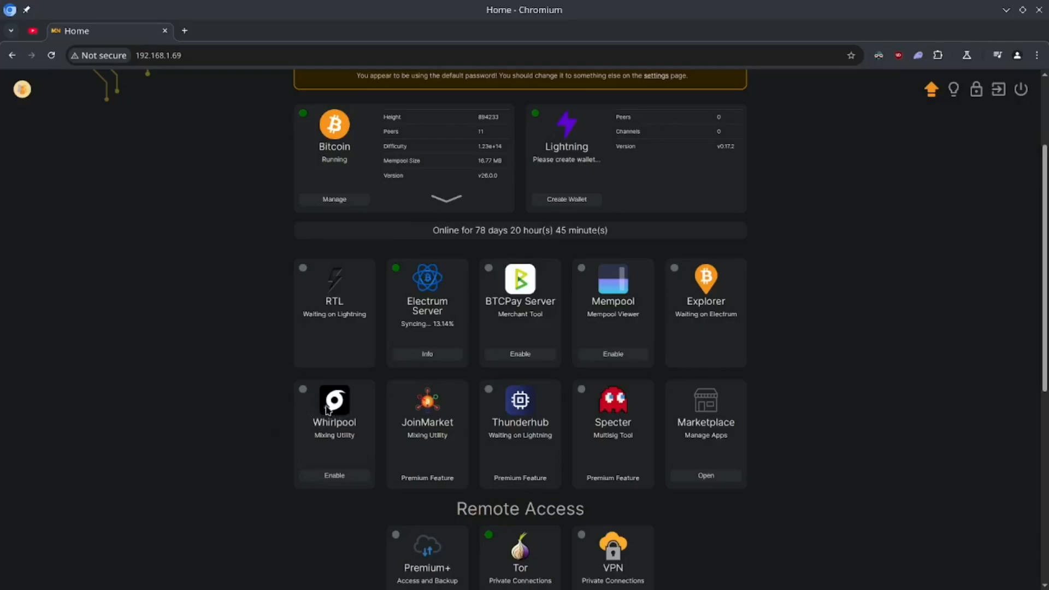
mouse_move(390, 412)
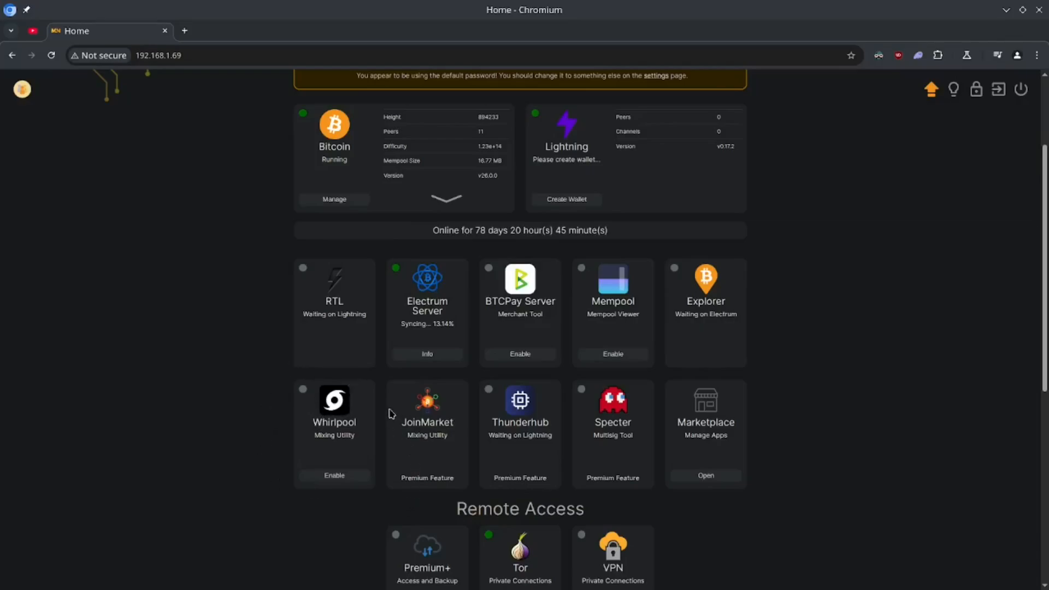
mouse_move(388, 373)
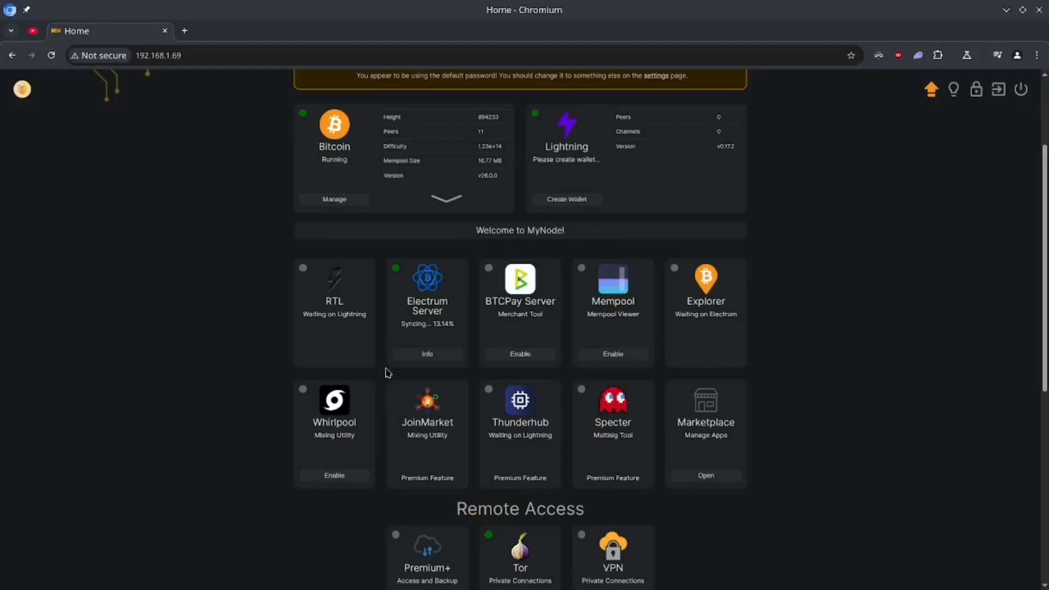
Step: Scroll down to the Settings and Info section and open the node Settings page
scroll("down", 3)
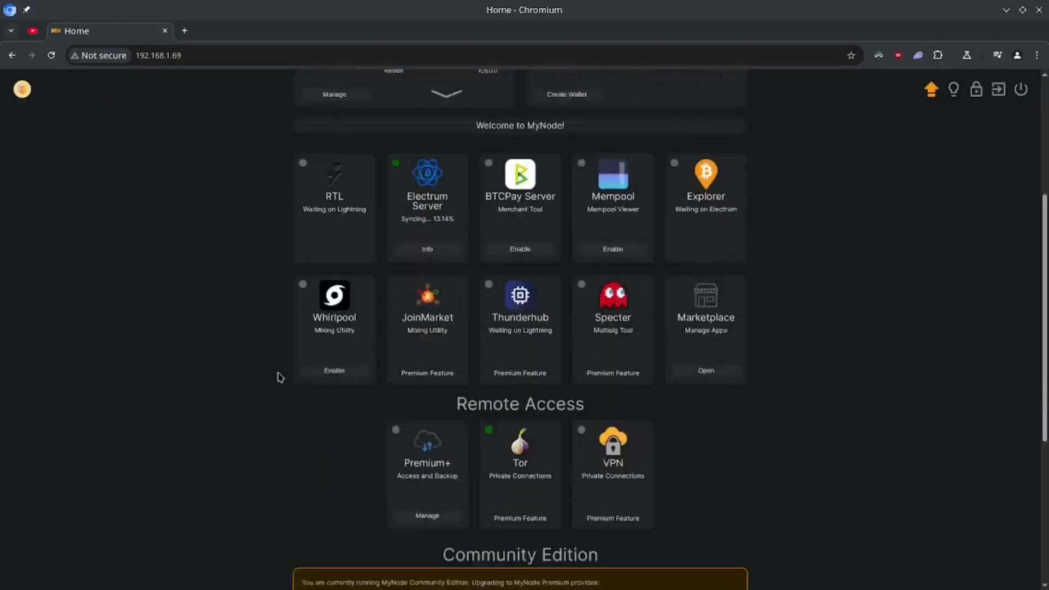
scroll("down", 3)
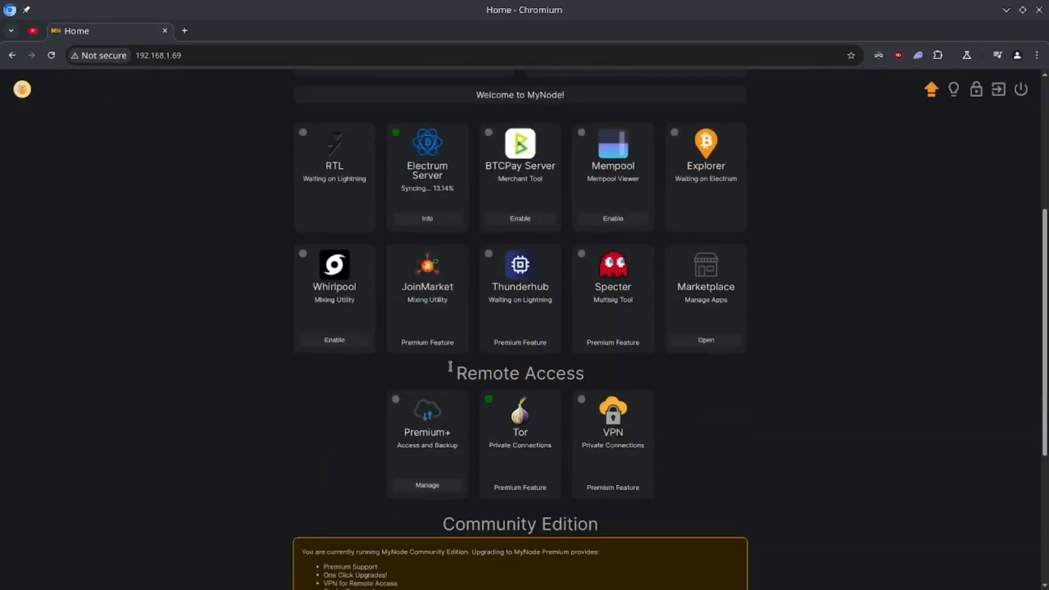
scroll("down", 3)
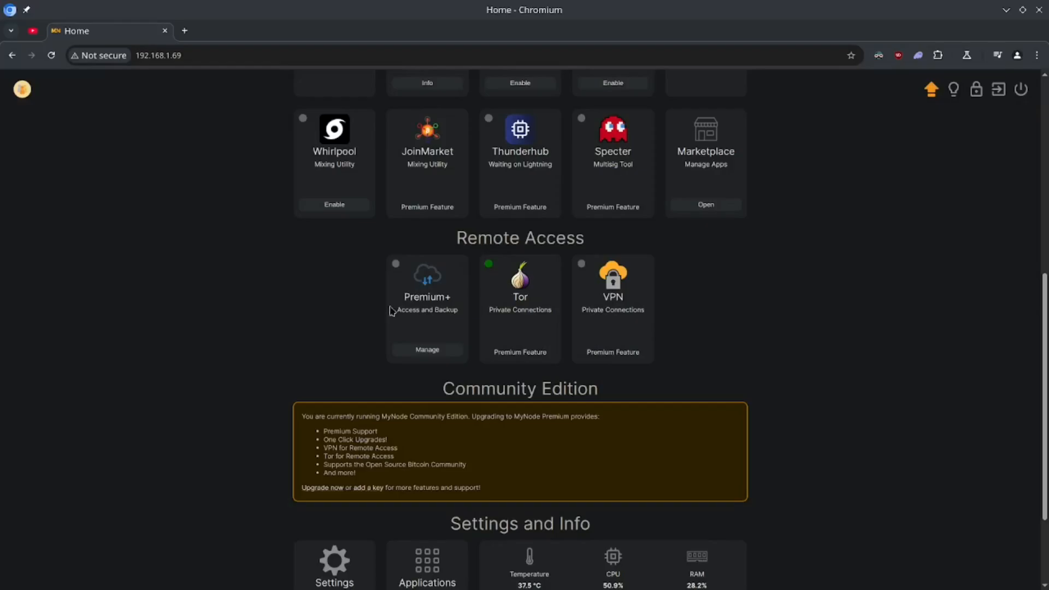
scroll("down", 3)
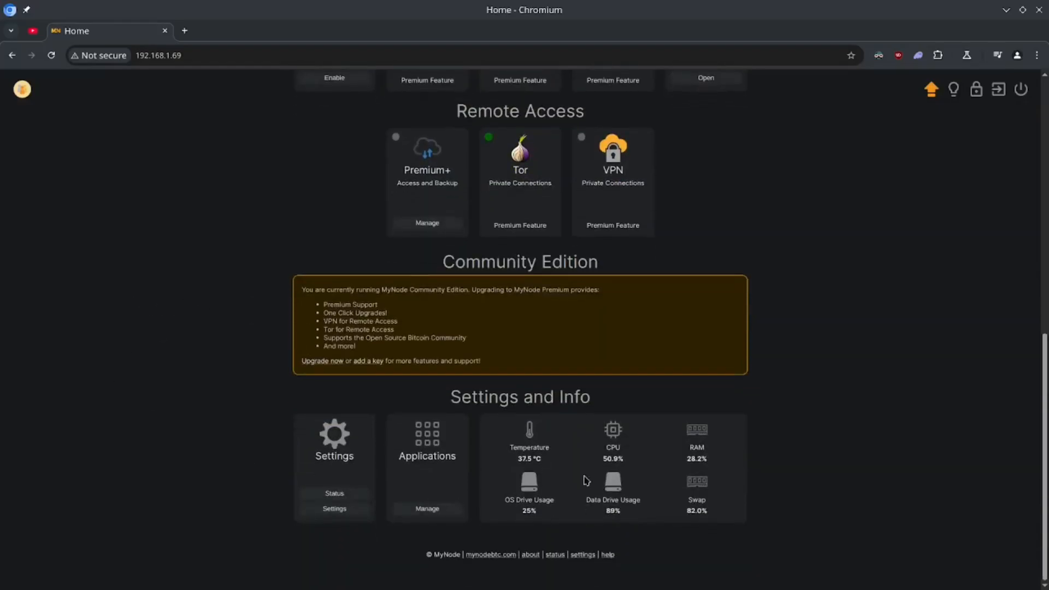
mouse_move(754, 500)
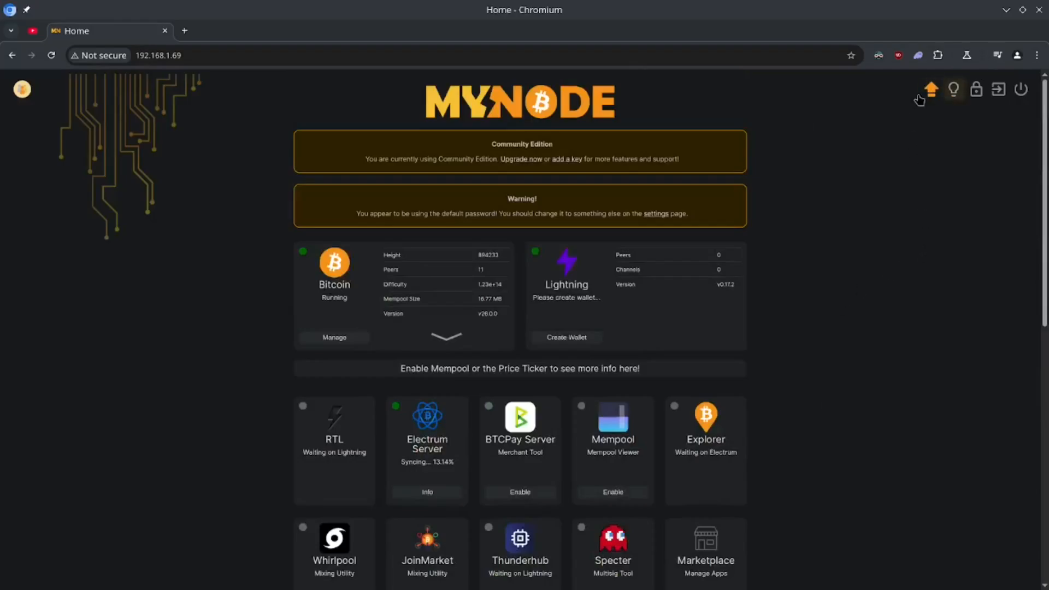
scroll("down", 3)
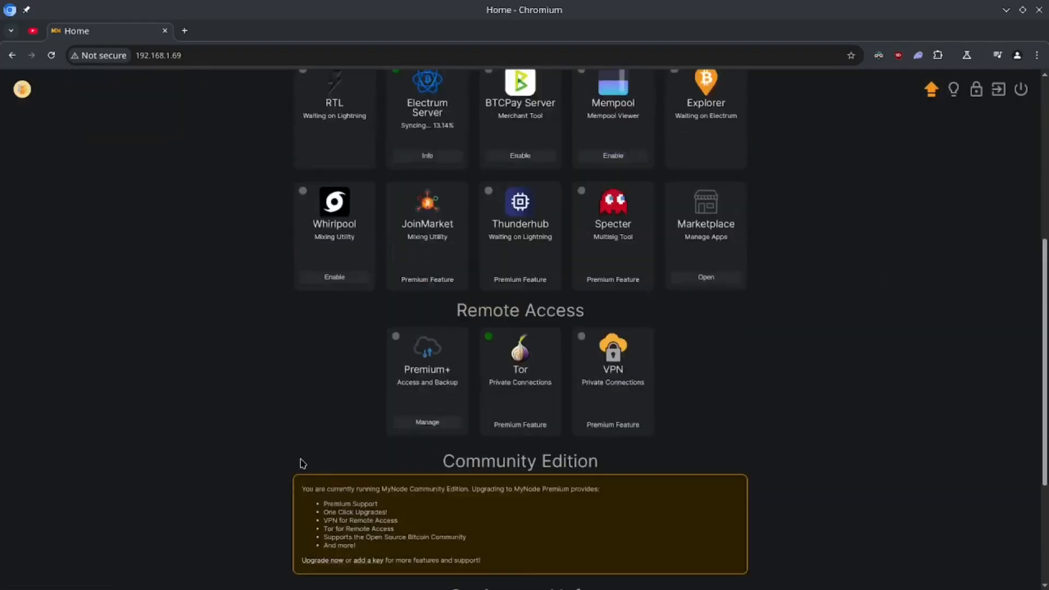
scroll("down", 3)
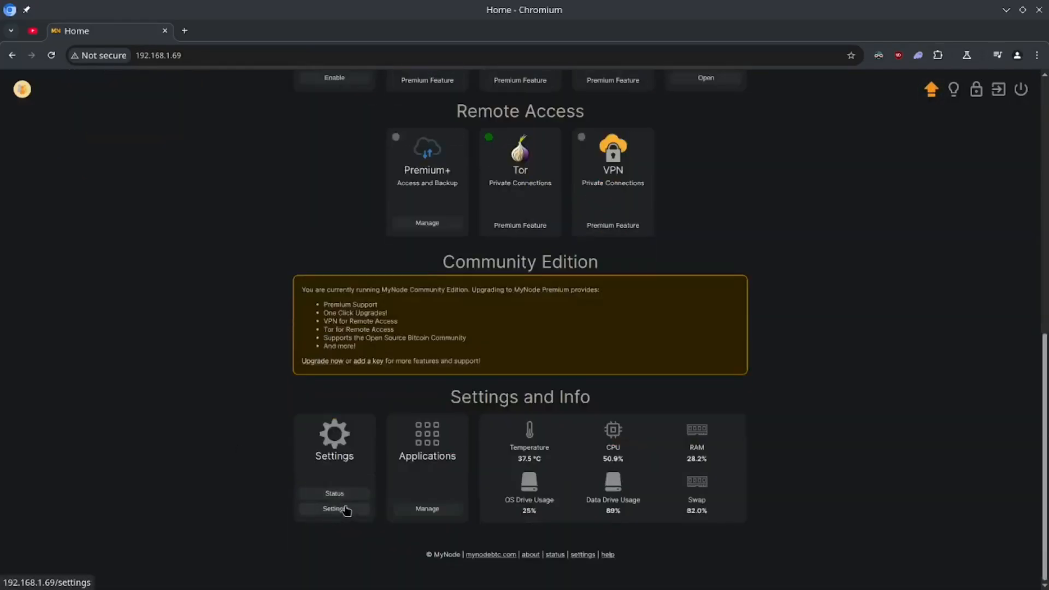
left_click(334, 508)
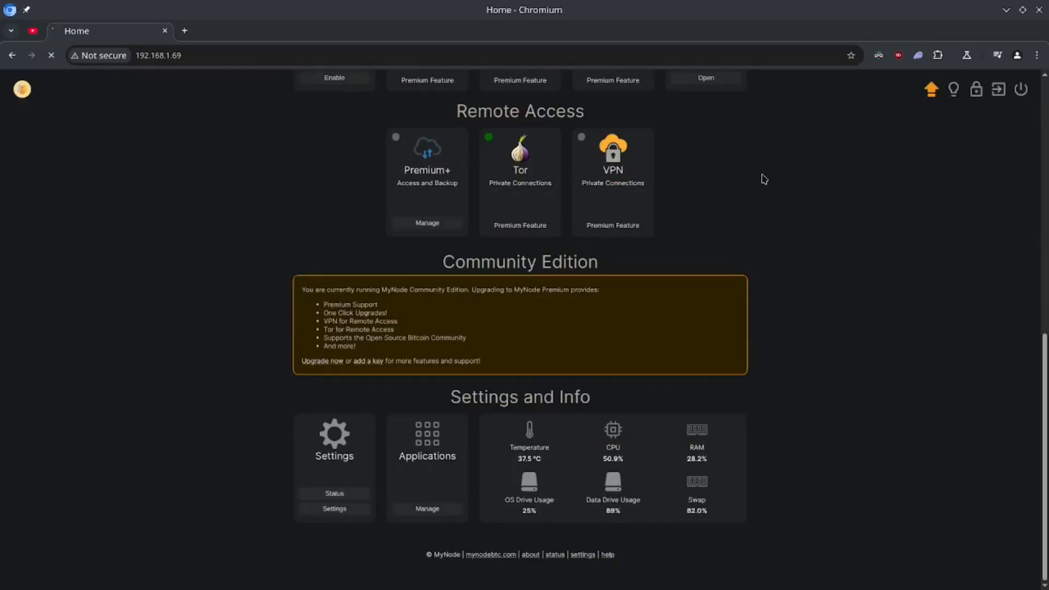
scroll("up", 3)
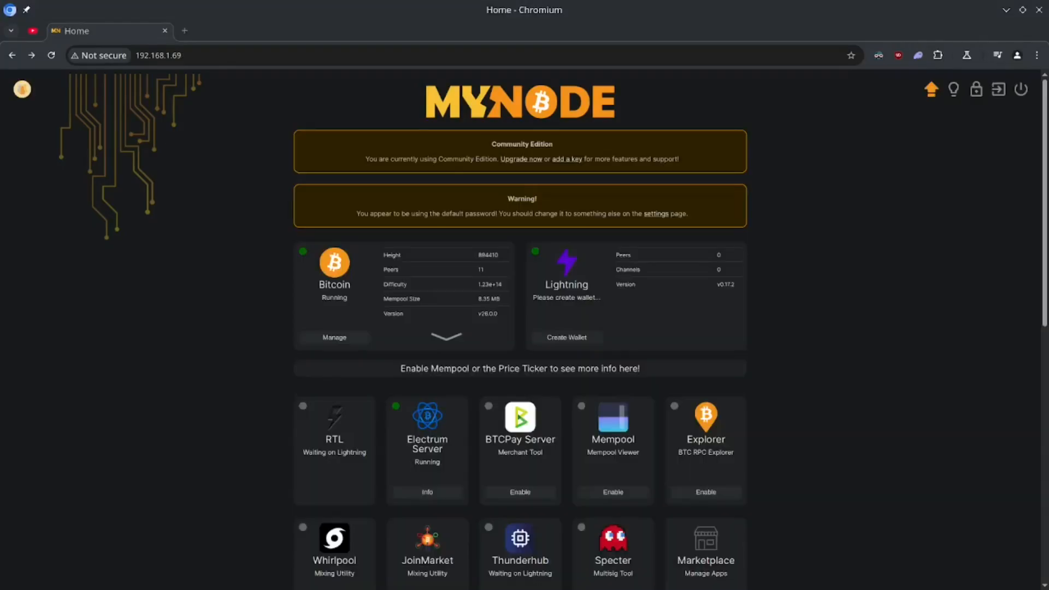
mouse_move(483, 394)
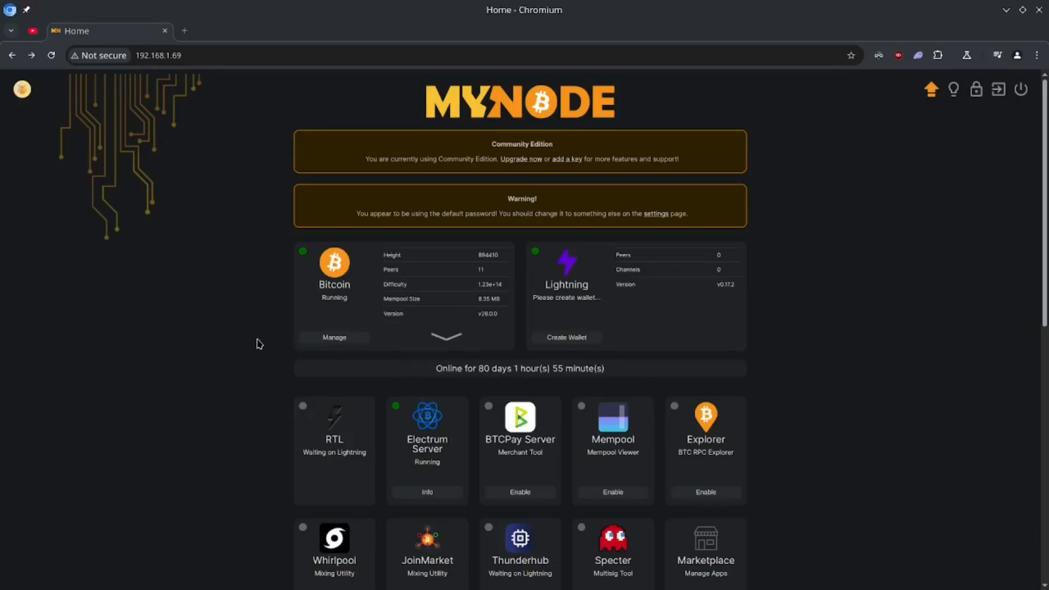
mouse_move(159, 313)
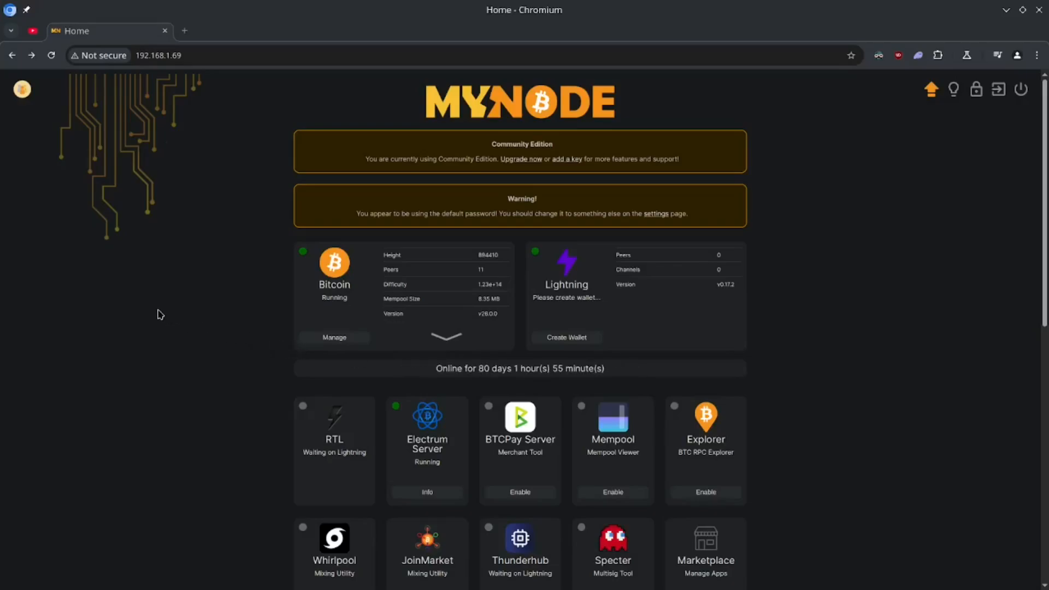
mouse_move(197, 318)
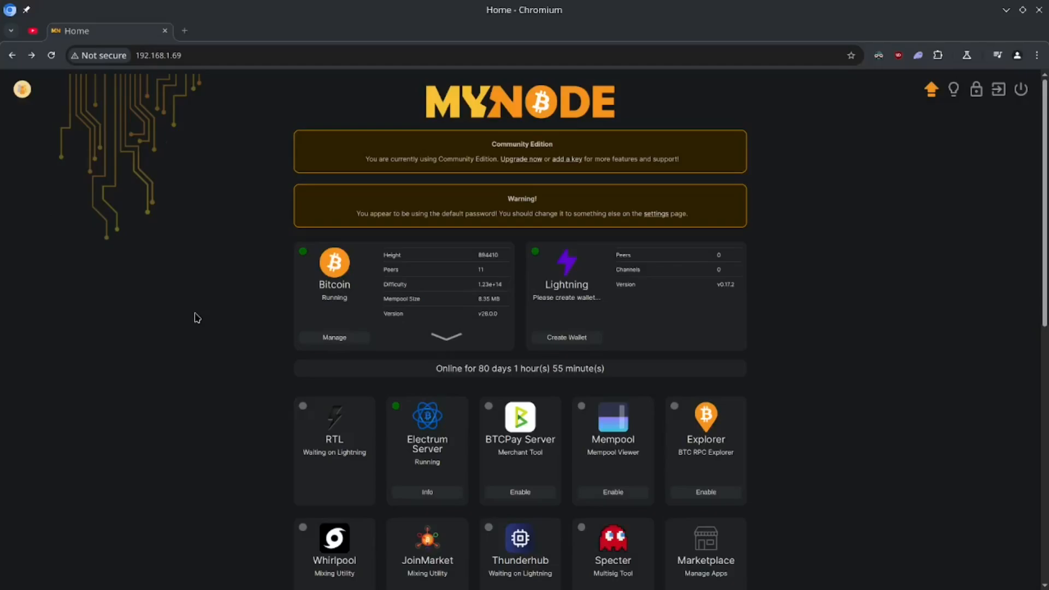
mouse_move(131, 319)
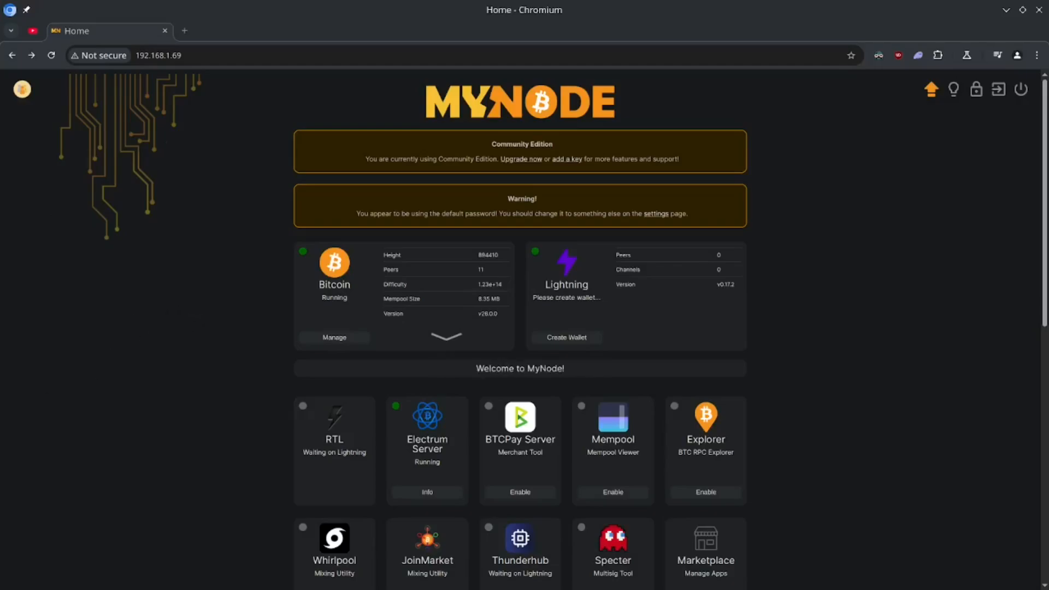
mouse_move(154, 337)
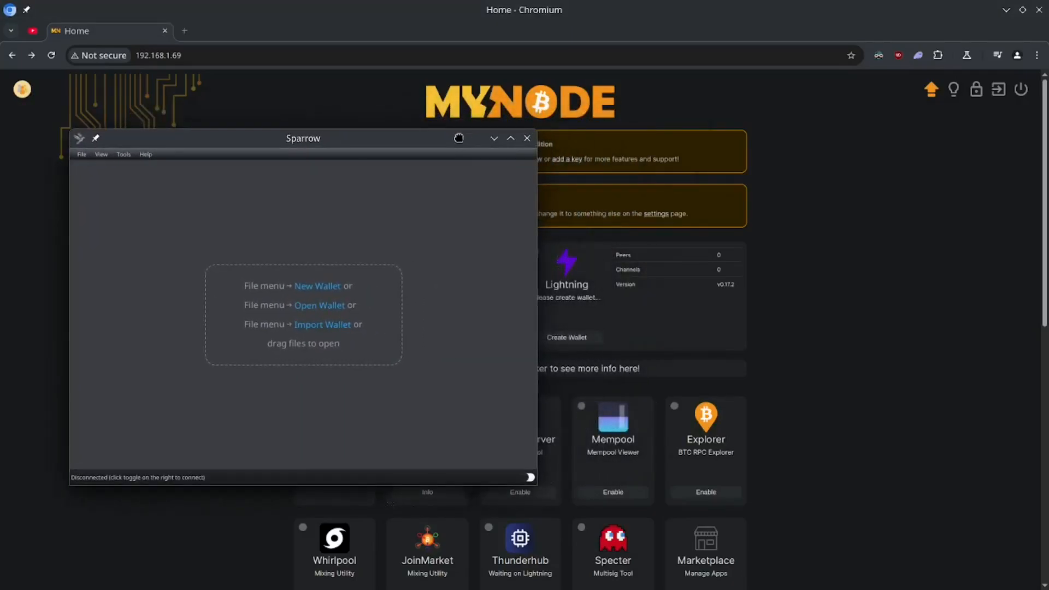
left_click(81, 154)
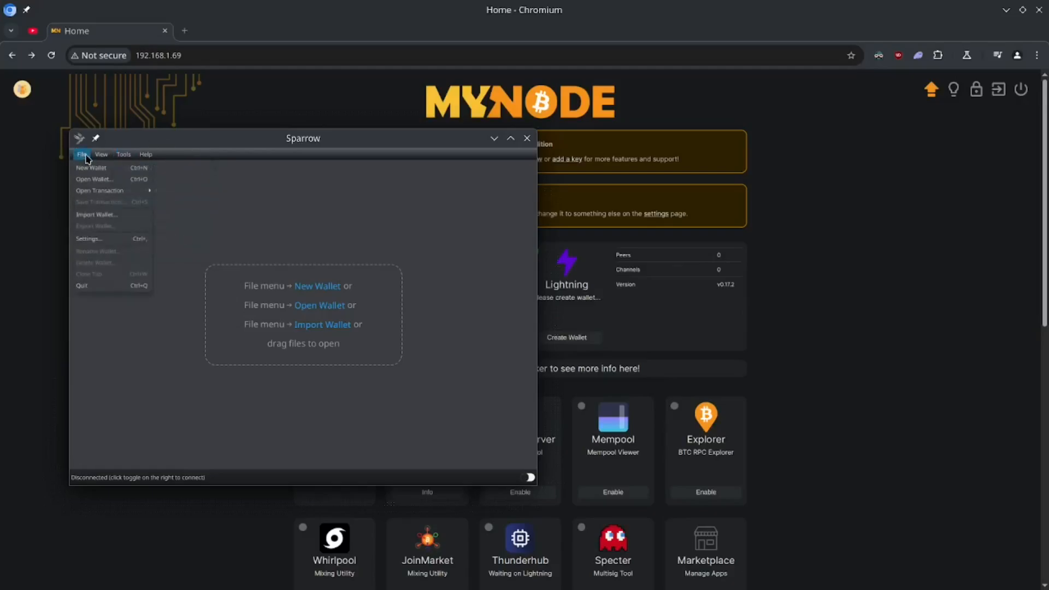
left_click(88, 238)
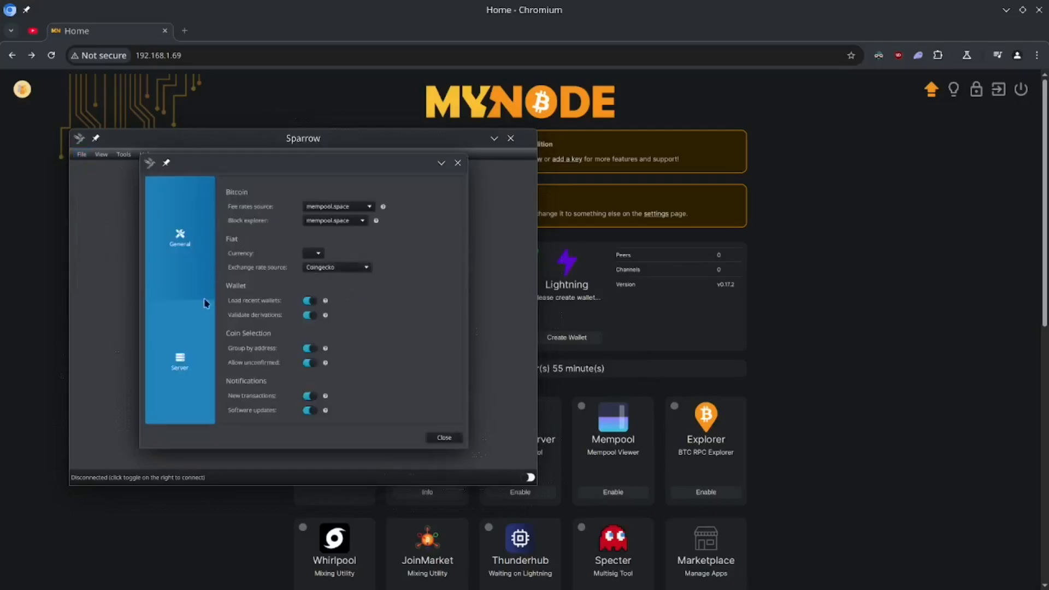
left_click(180, 361)
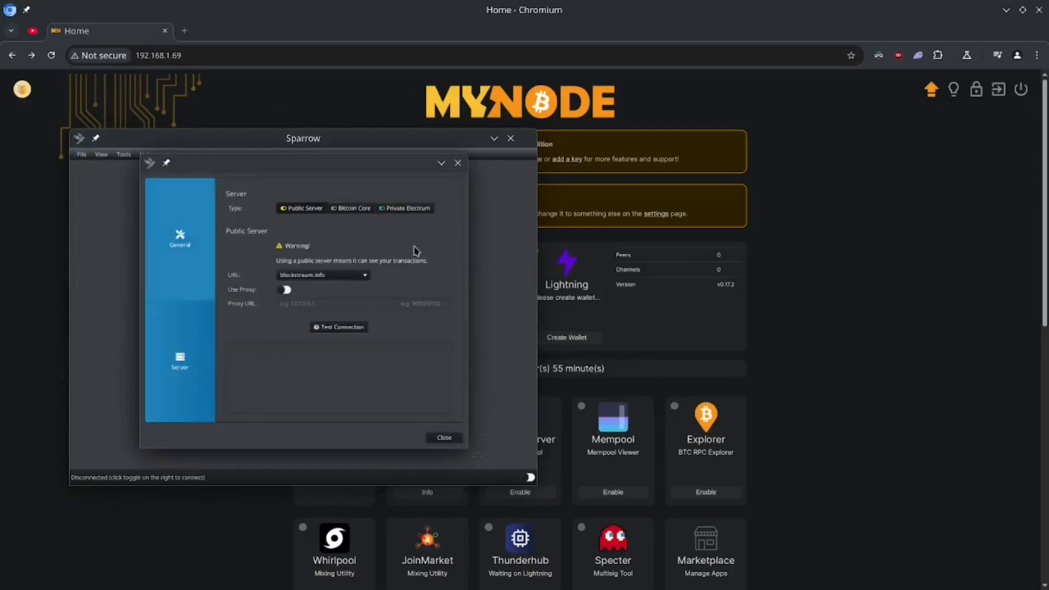
mouse_move(313, 147)
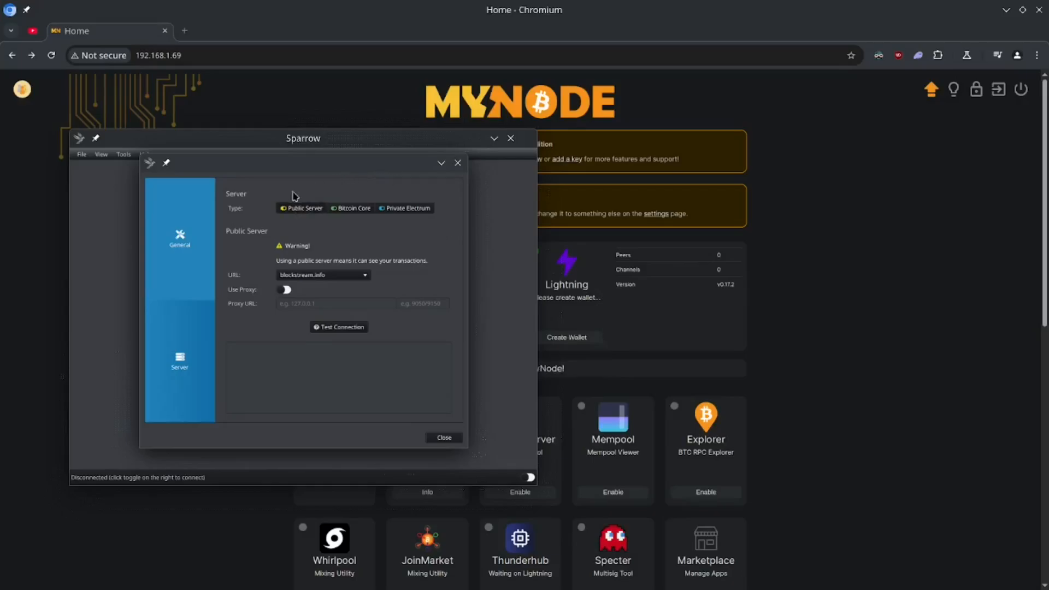
mouse_move(393, 197)
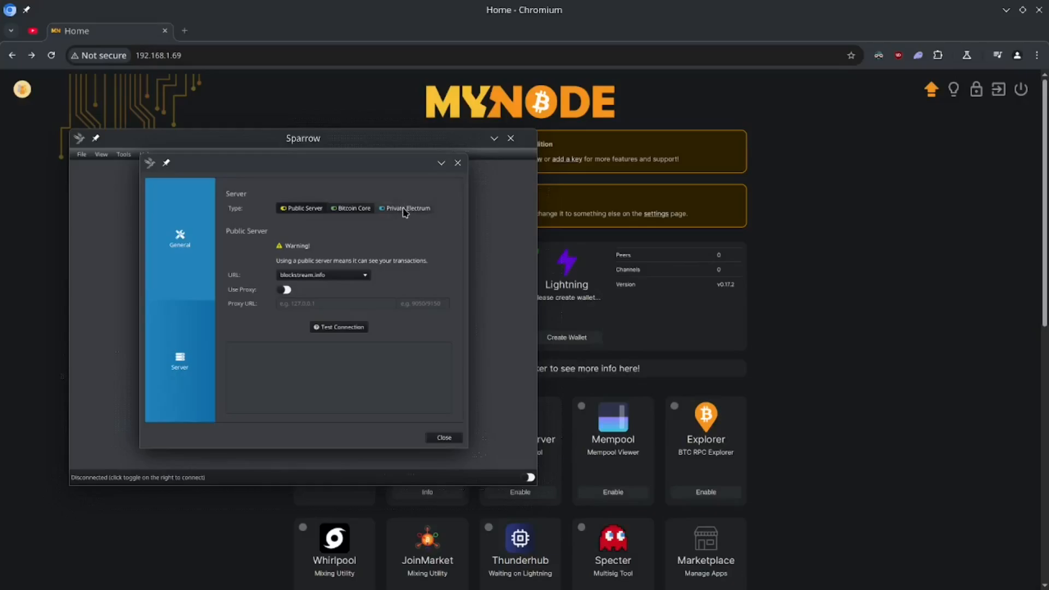
left_click(403, 209)
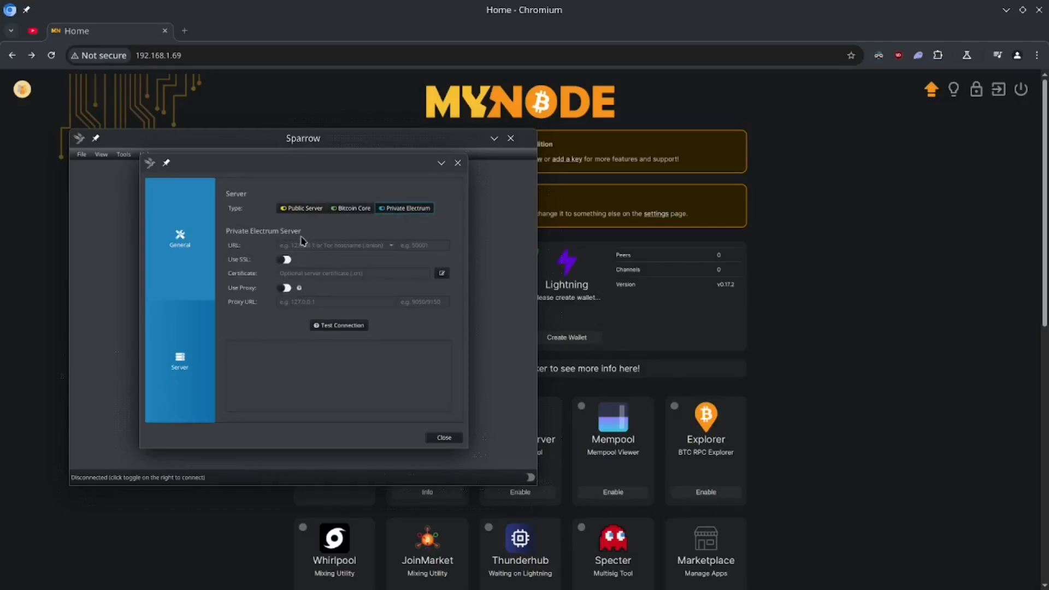
mouse_move(273, 126)
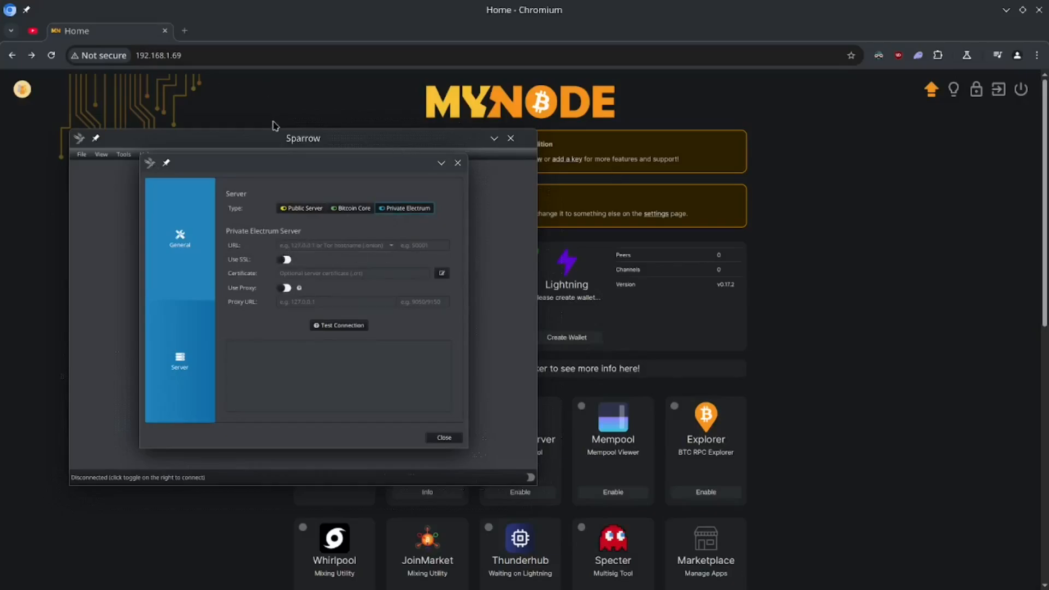
left_click(443, 438)
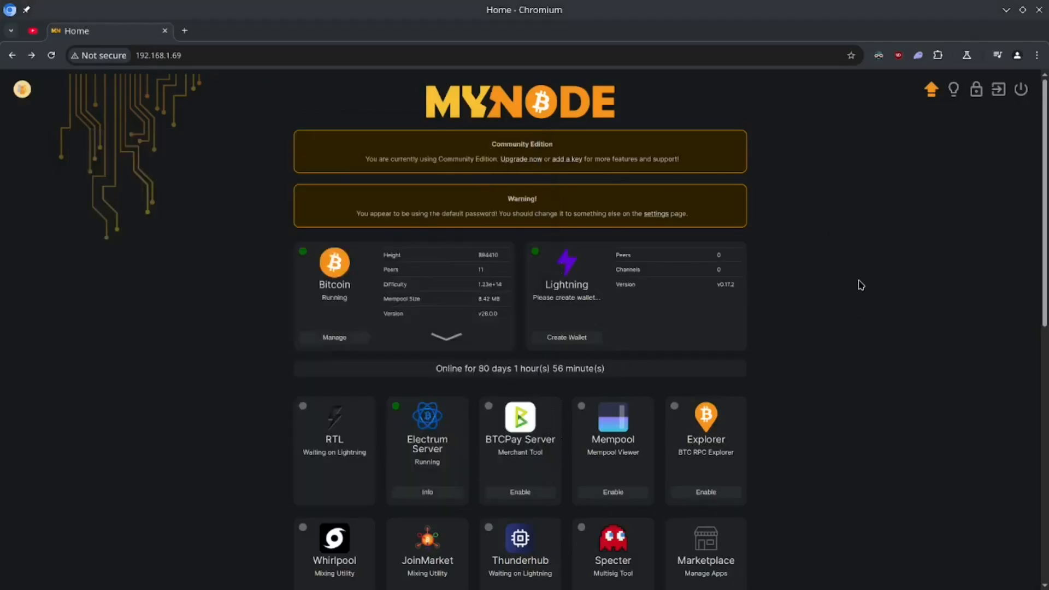
mouse_move(420, 492)
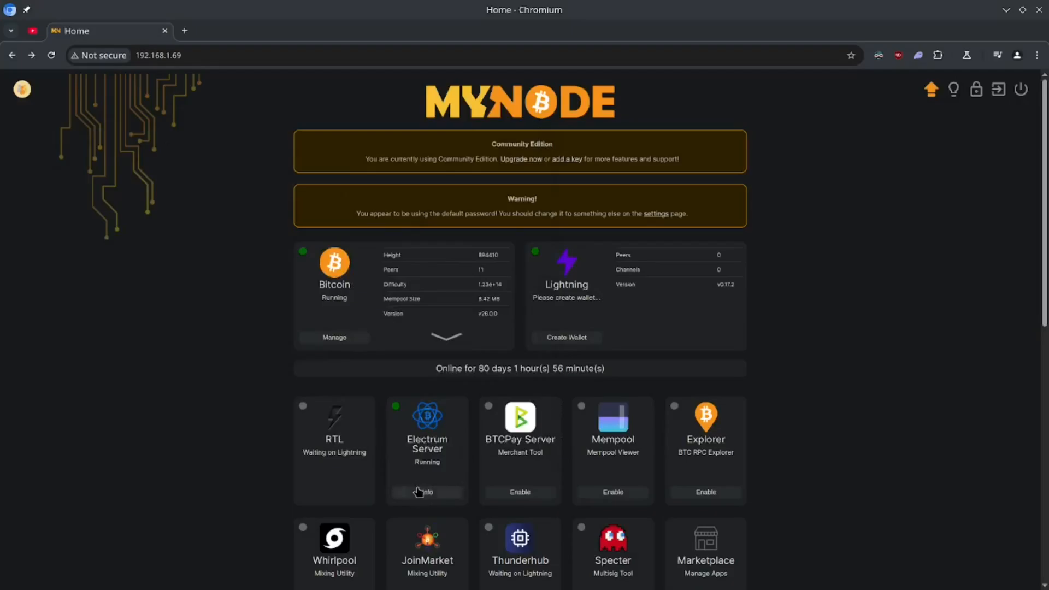
Step: Open Electrum Server Info, listing IP 192.168.1.69 with ports 50001 and 50002
left_click(427, 492)
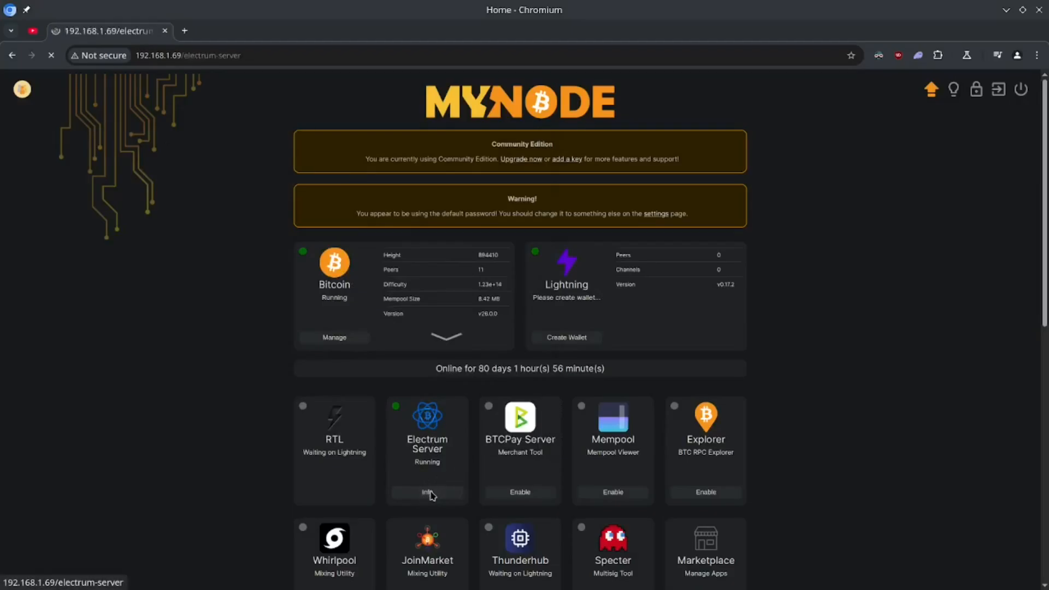
left_click(426, 492)
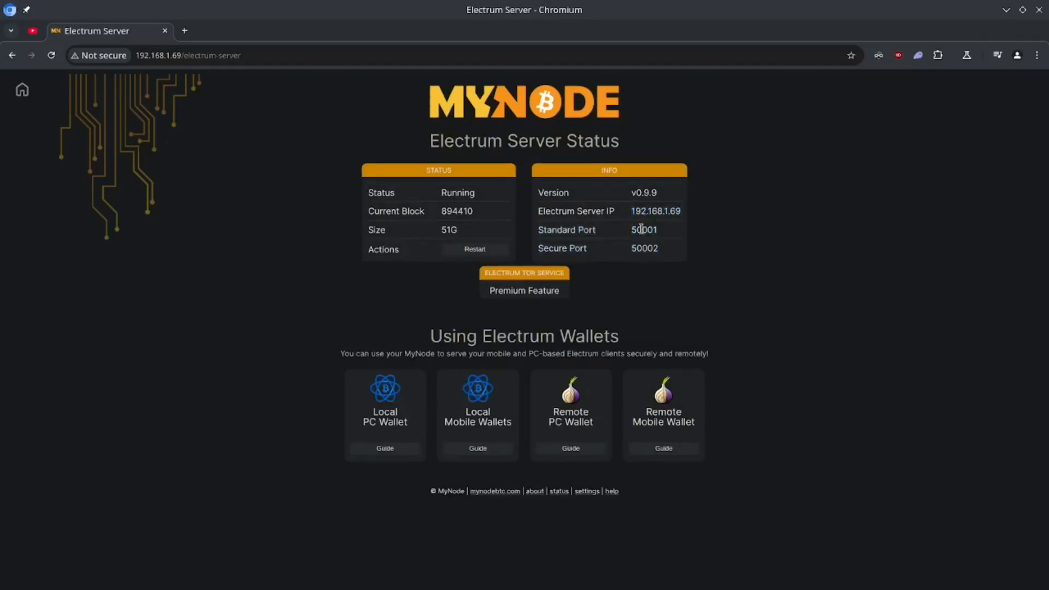
mouse_move(632, 211)
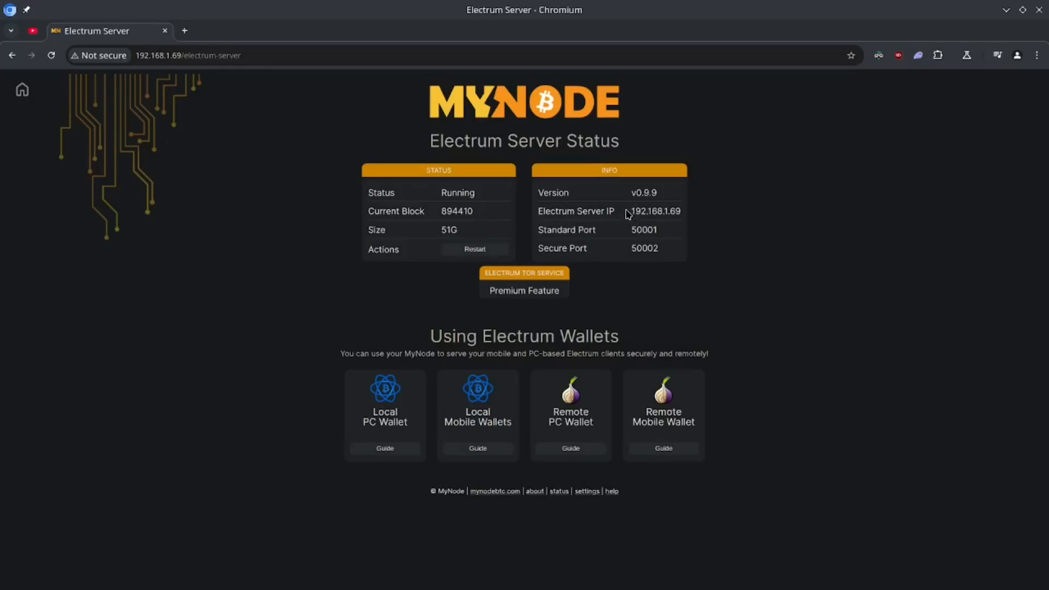
mouse_move(692, 222)
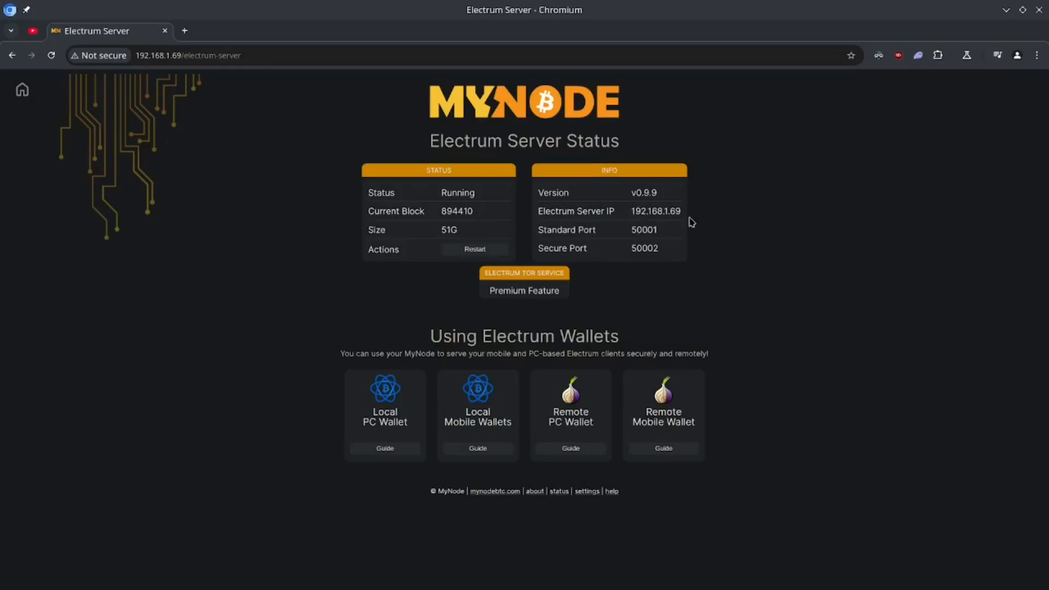
mouse_move(729, 236)
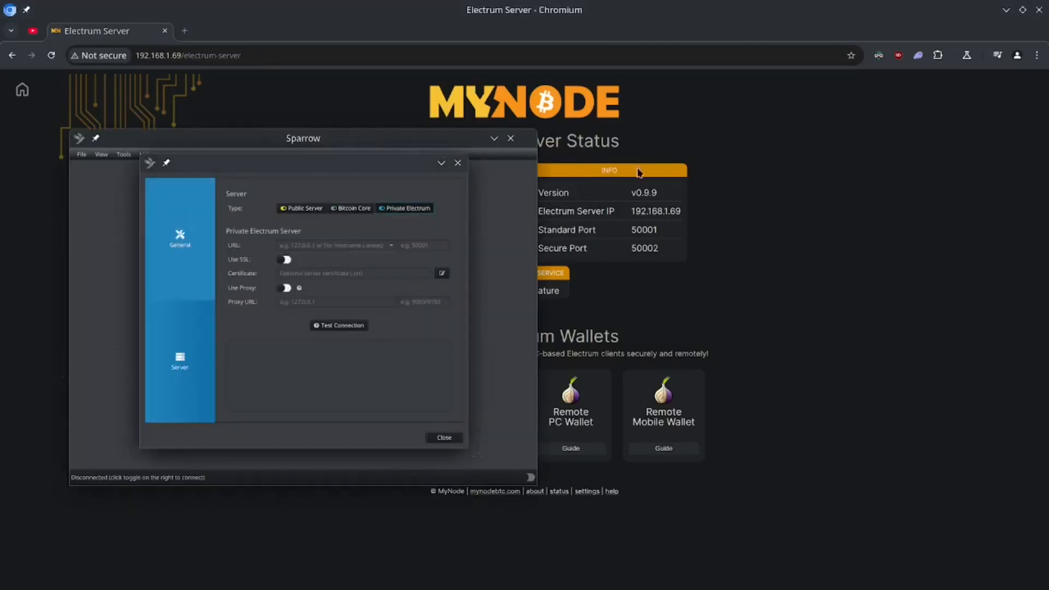
Step: Enter server URL 192.168.1.69 and port 50002 for the private Electrum connection
left_click(334, 245)
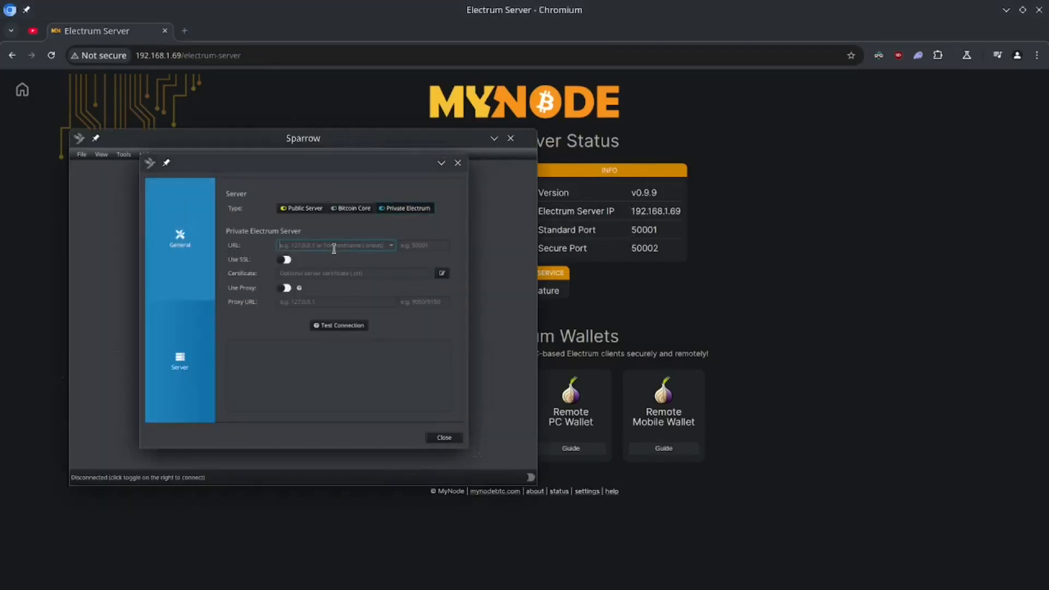
type("192.168.1.69")
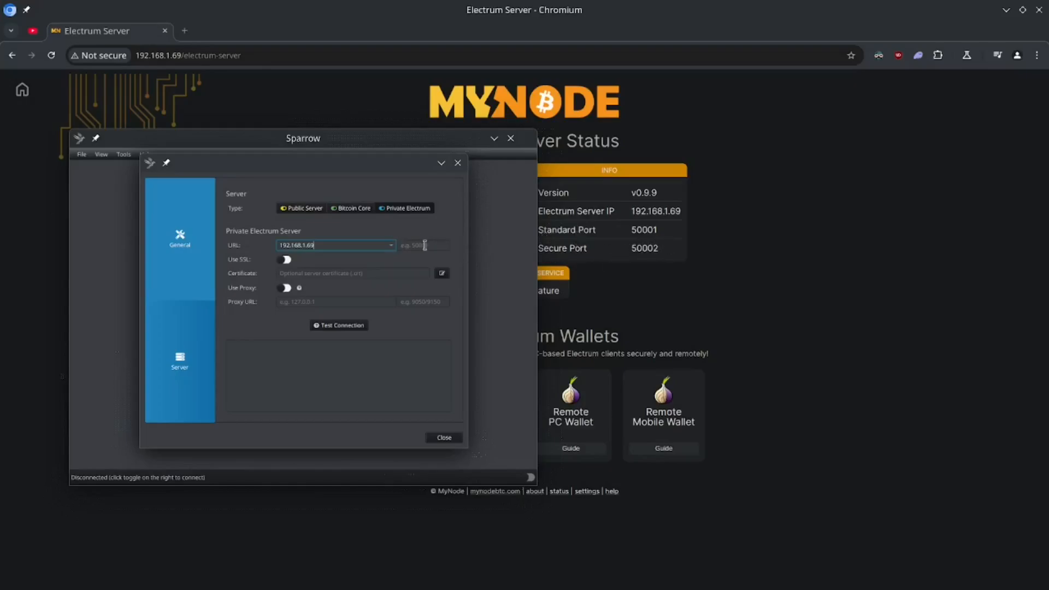
type("5")
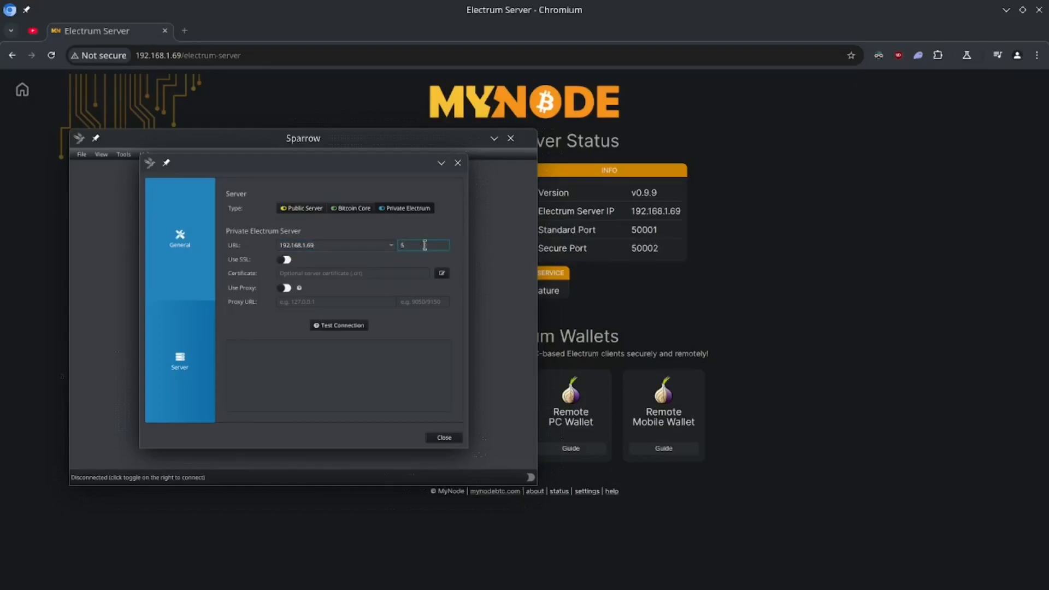
type("0000")
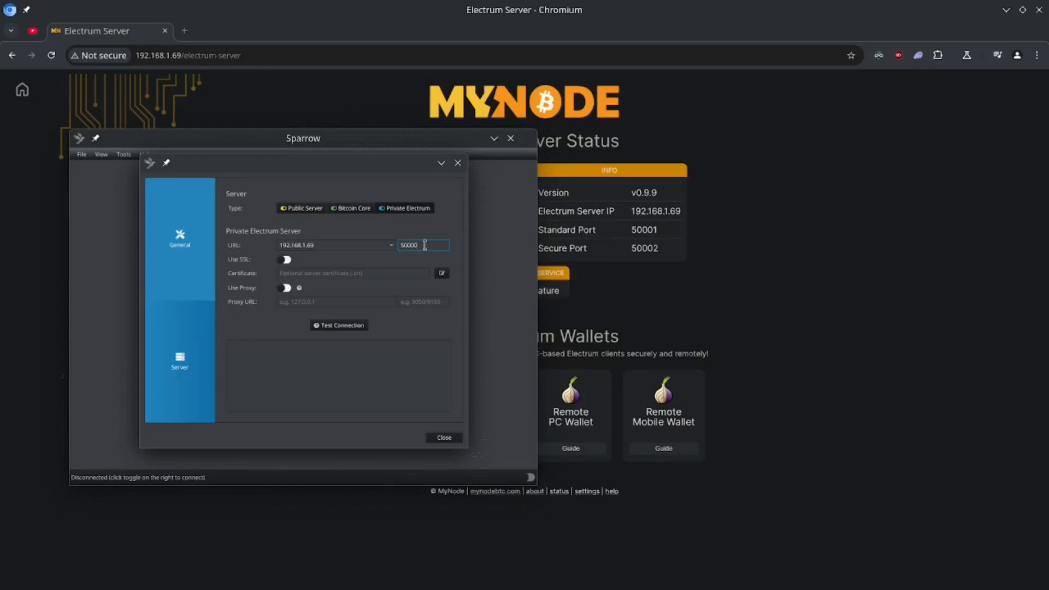
type("50002")
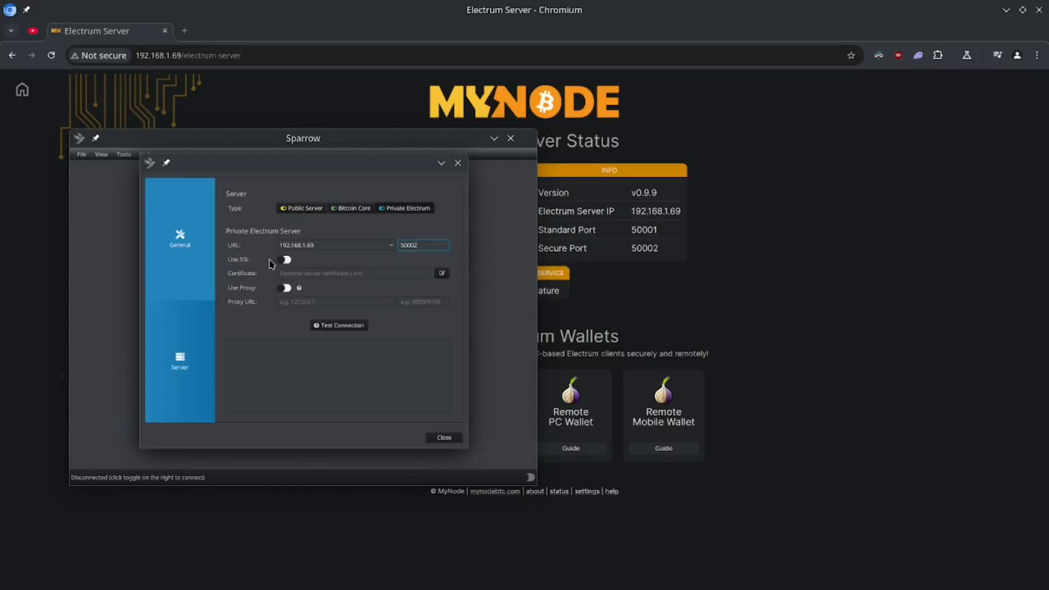
Step: Enable SSL, run a successful connection test, and close the server settings
left_click(285, 259)
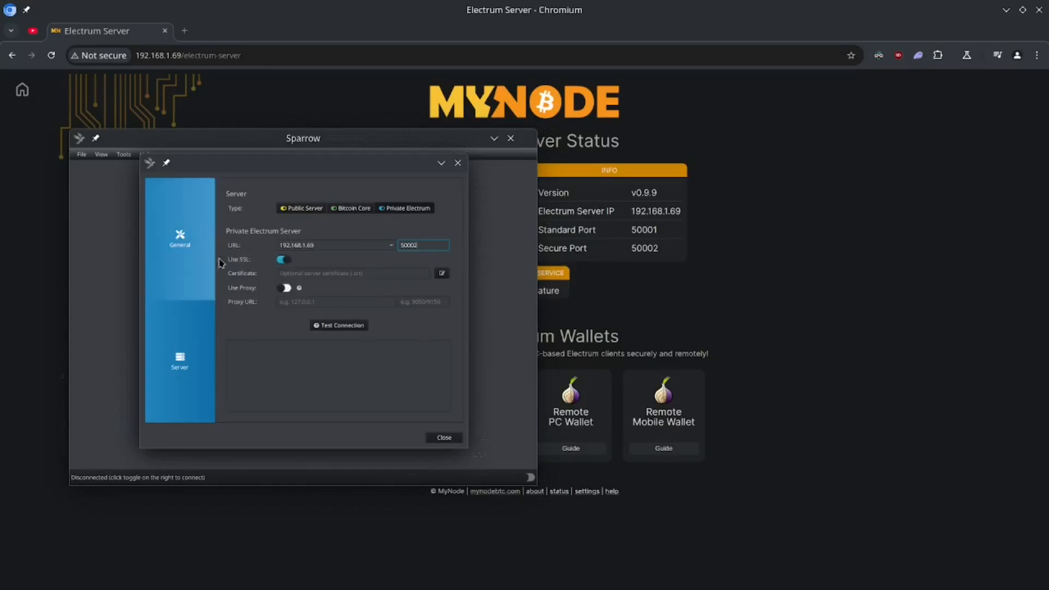
left_click(338, 325)
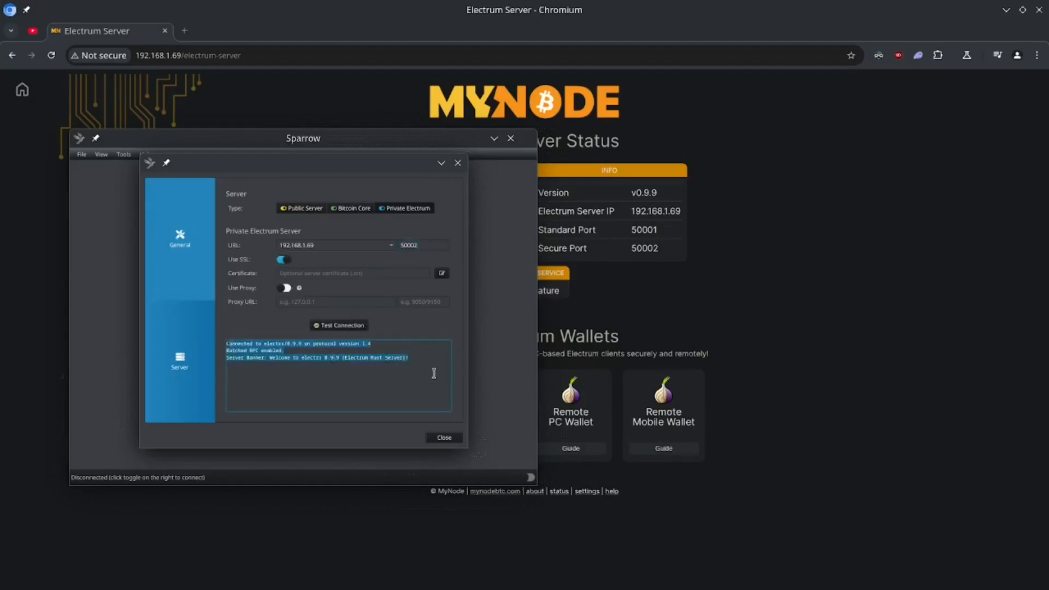
left_click(443, 437)
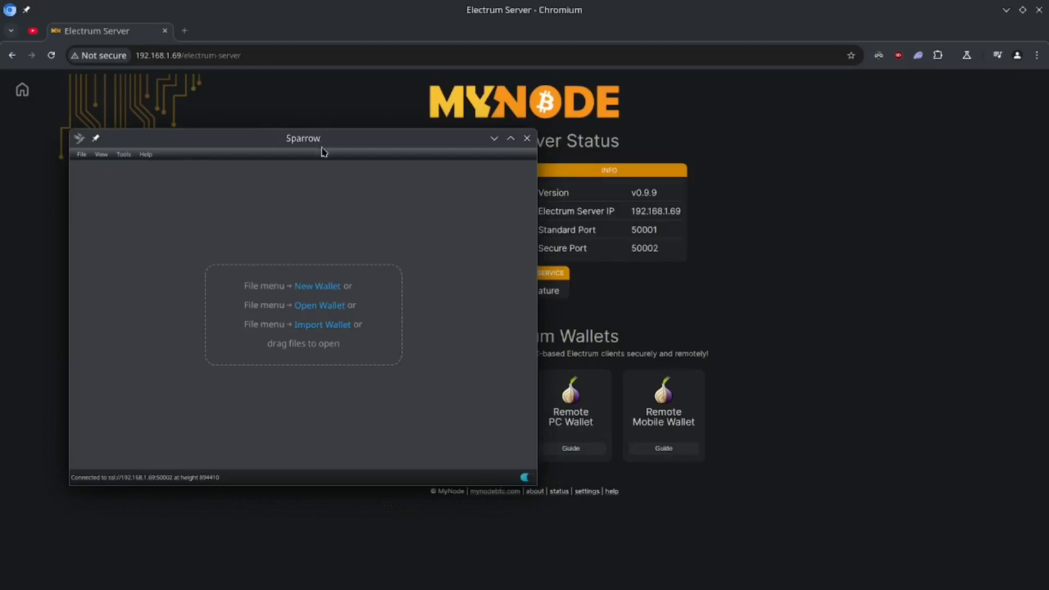
mouse_move(241, 151)
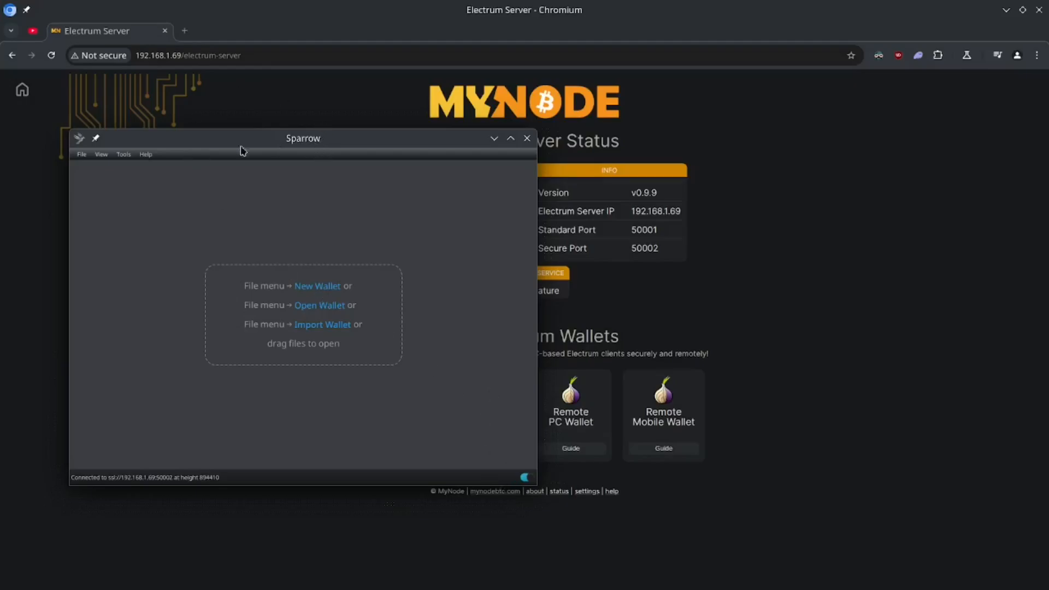
mouse_move(401, 197)
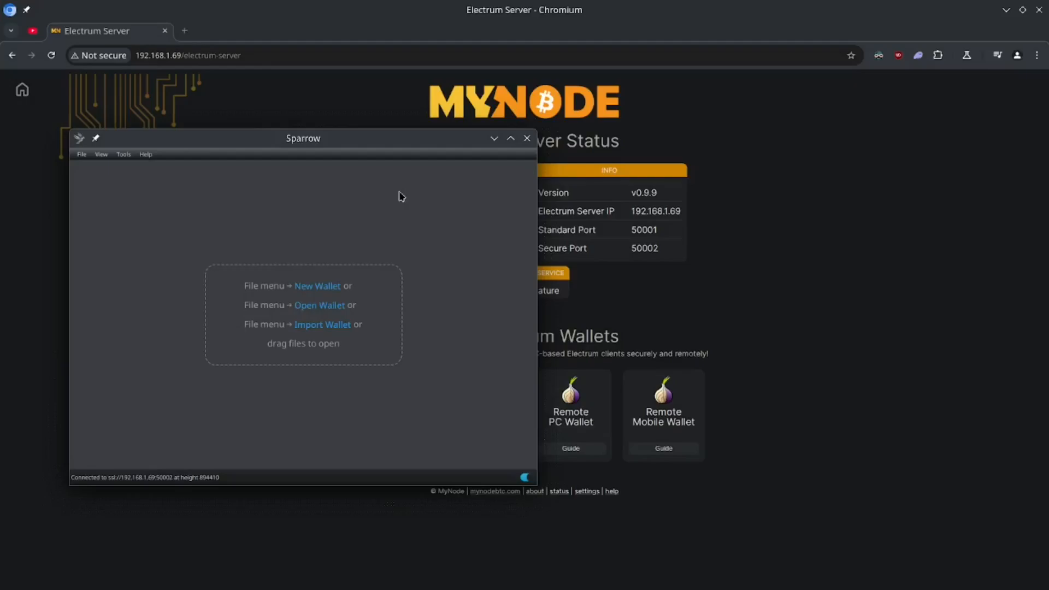